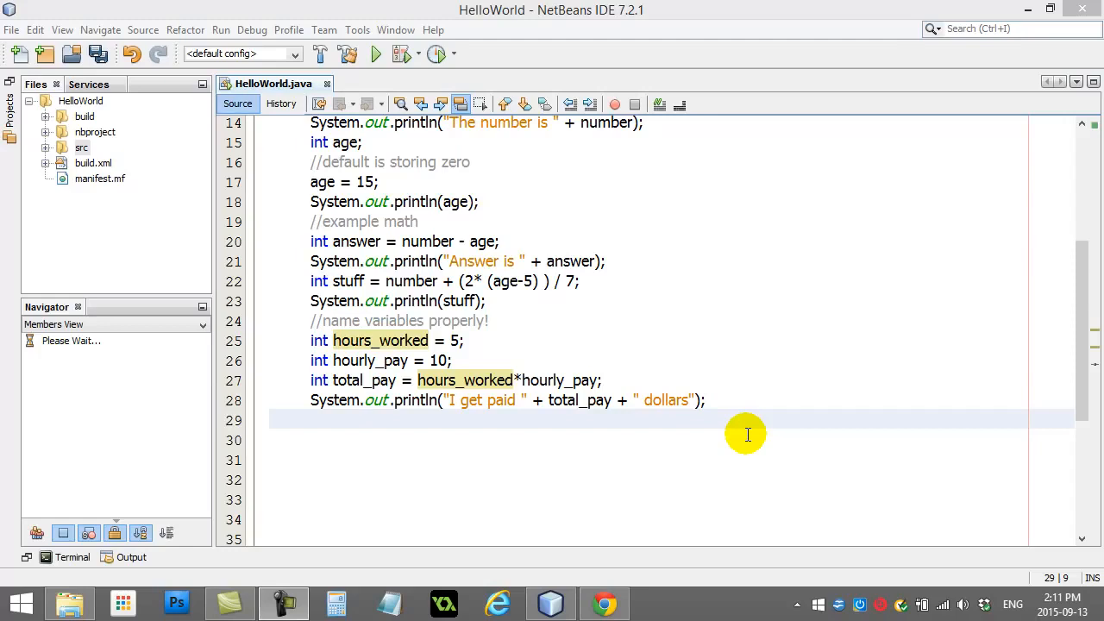
Add the comment '//integers have a limit!' after the pay printout
type("!")
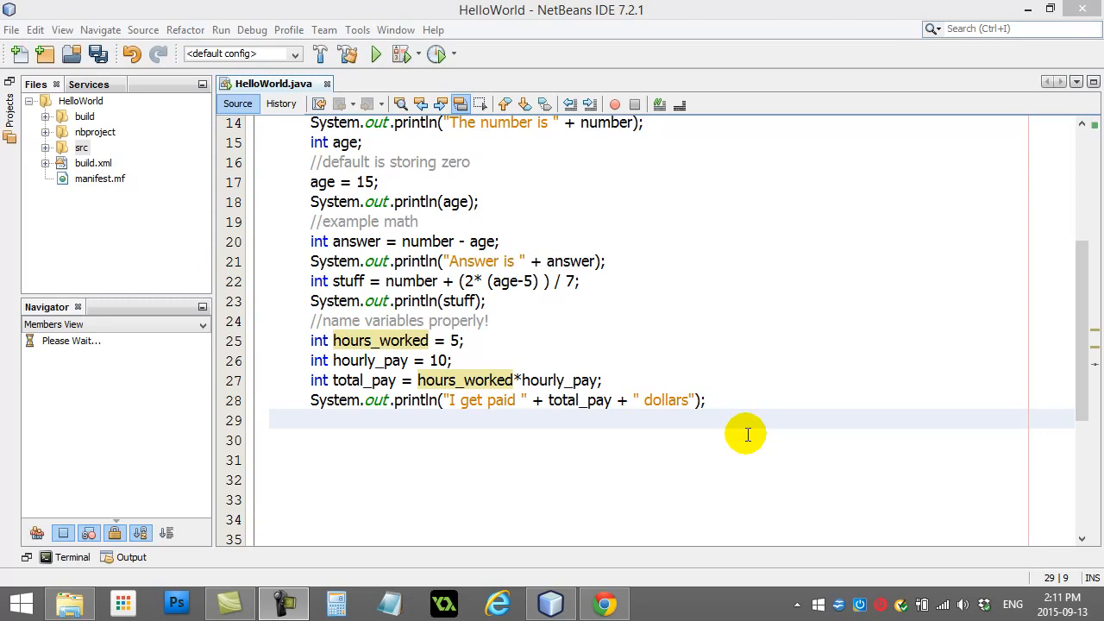
mouse_move(324, 419)
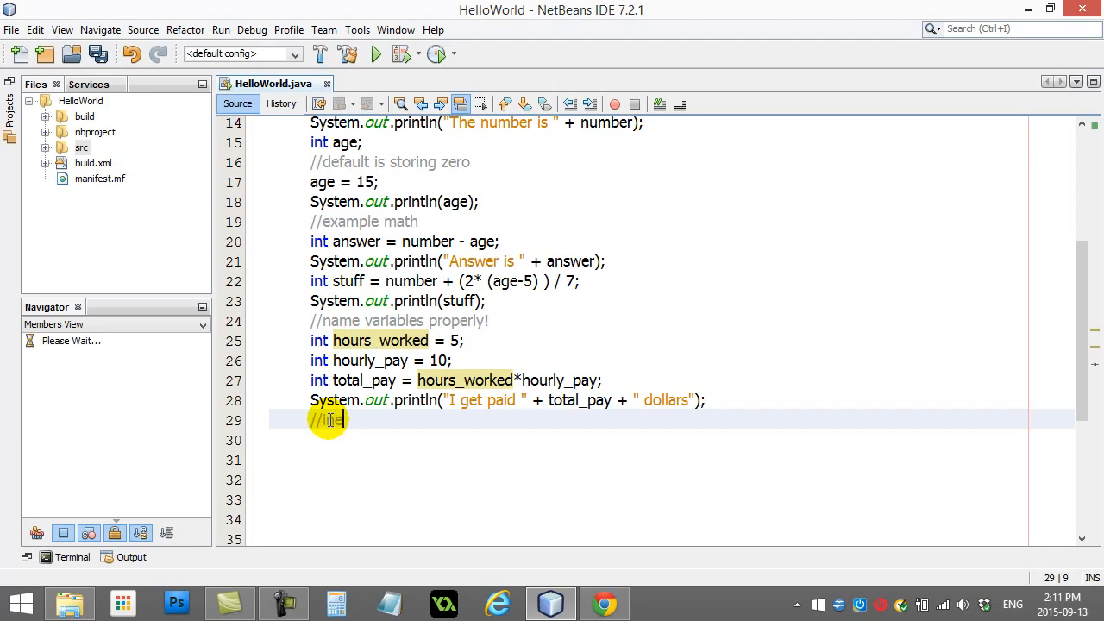
type("ntegers have a limit!")
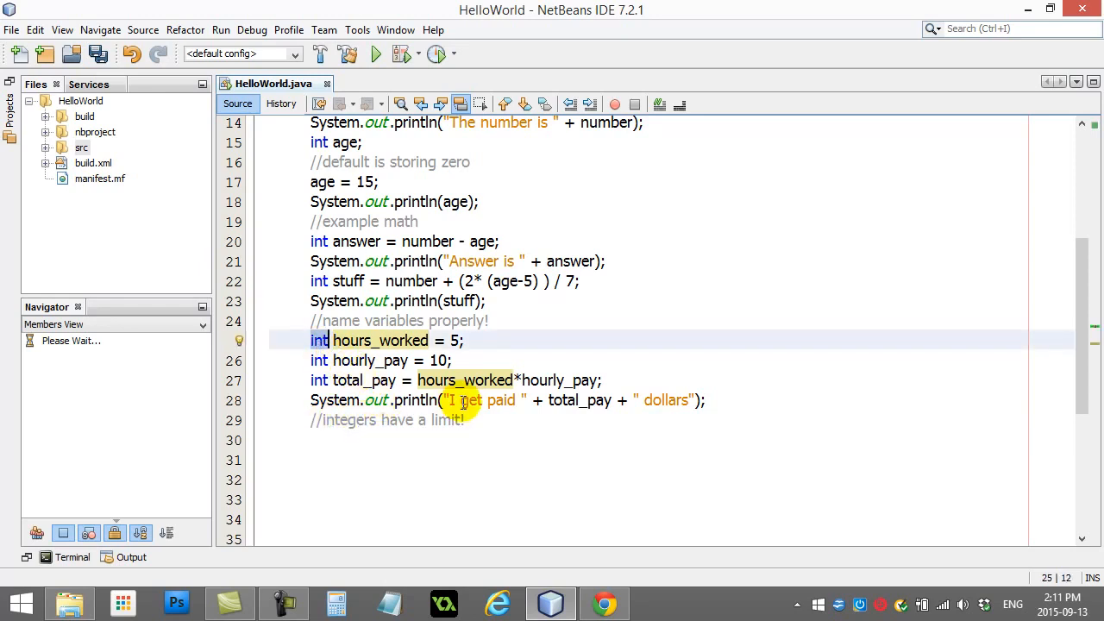
Raise hours_worked to 500000000, trimming the extra zeros that overflow an int
type("00")
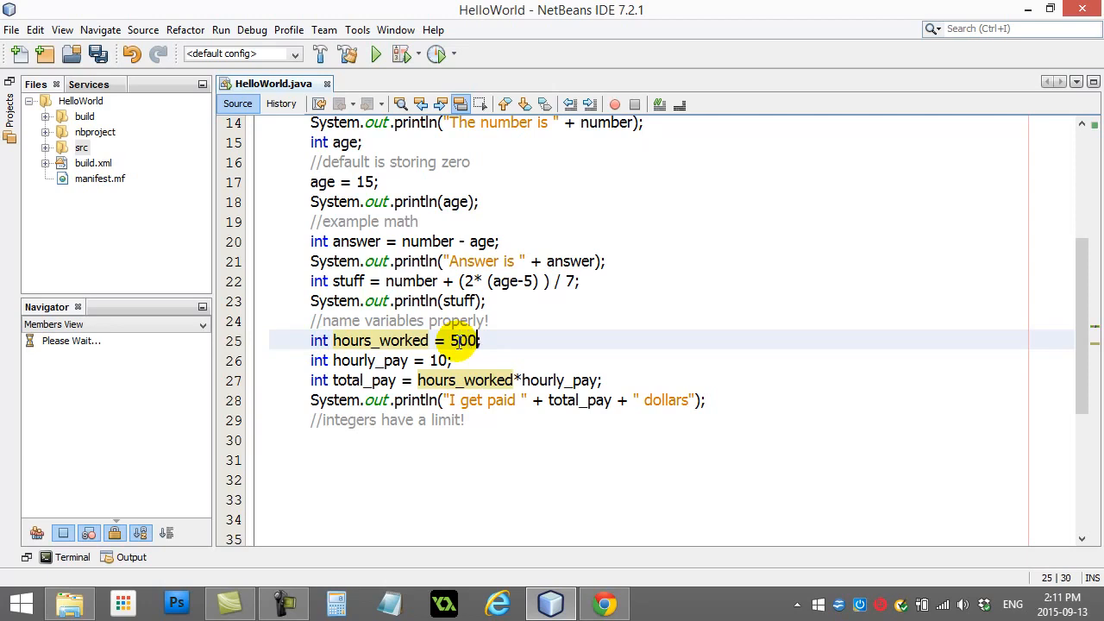
type("0")
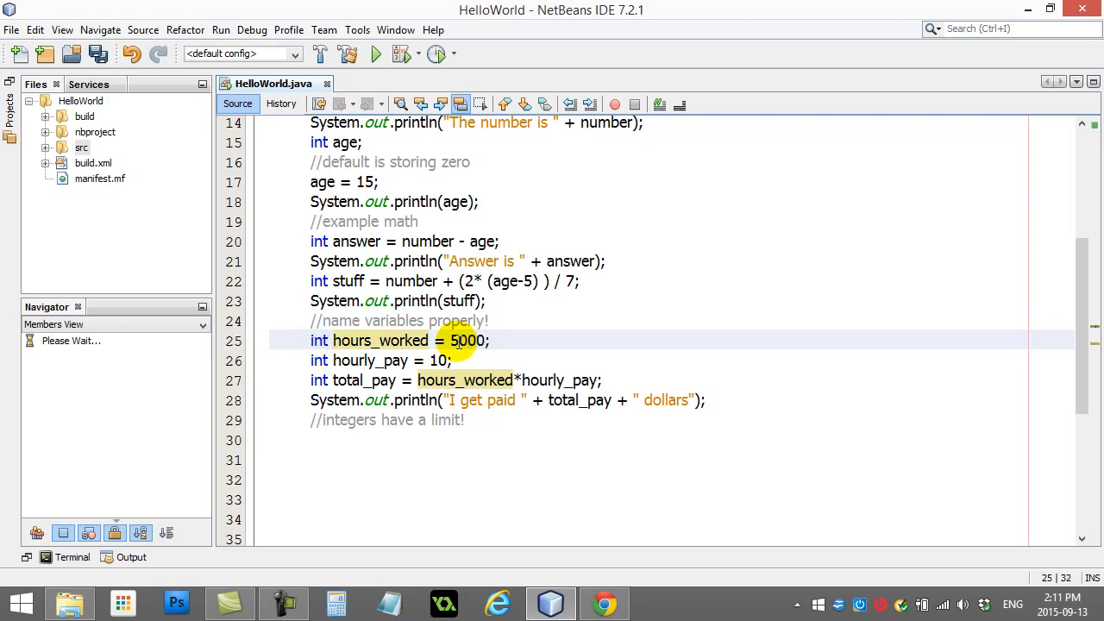
type("00000")
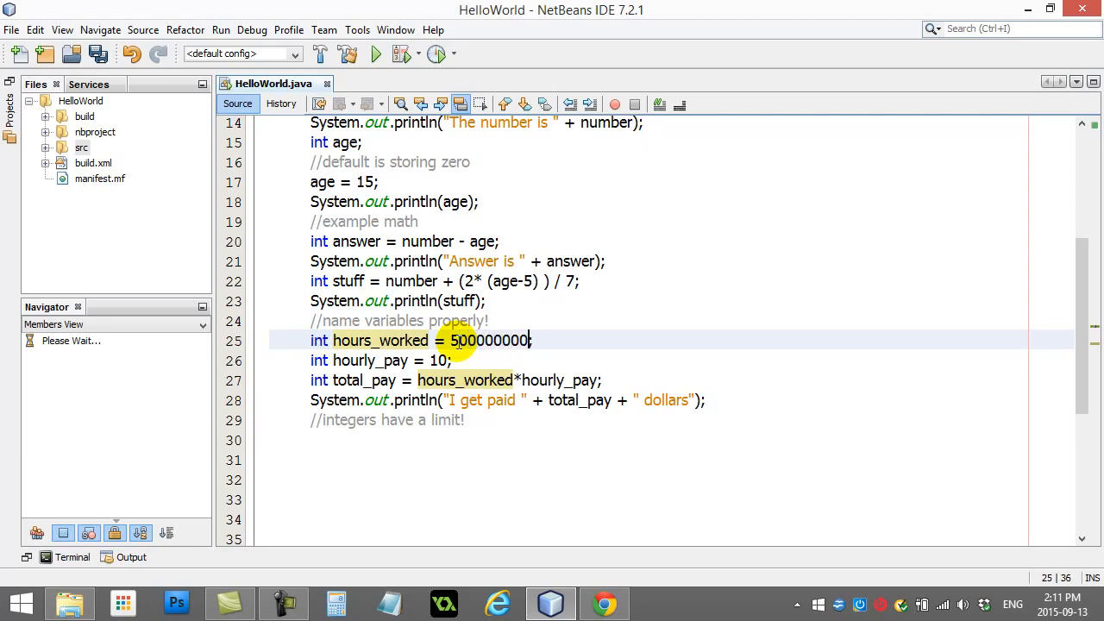
type("0000;")
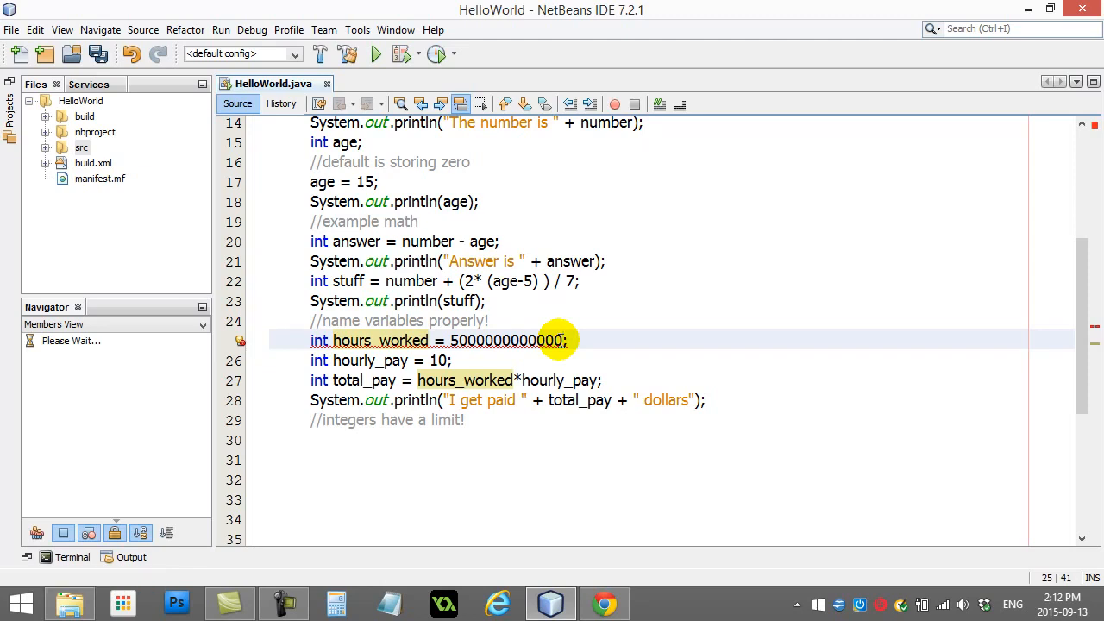
key("BackSpace")
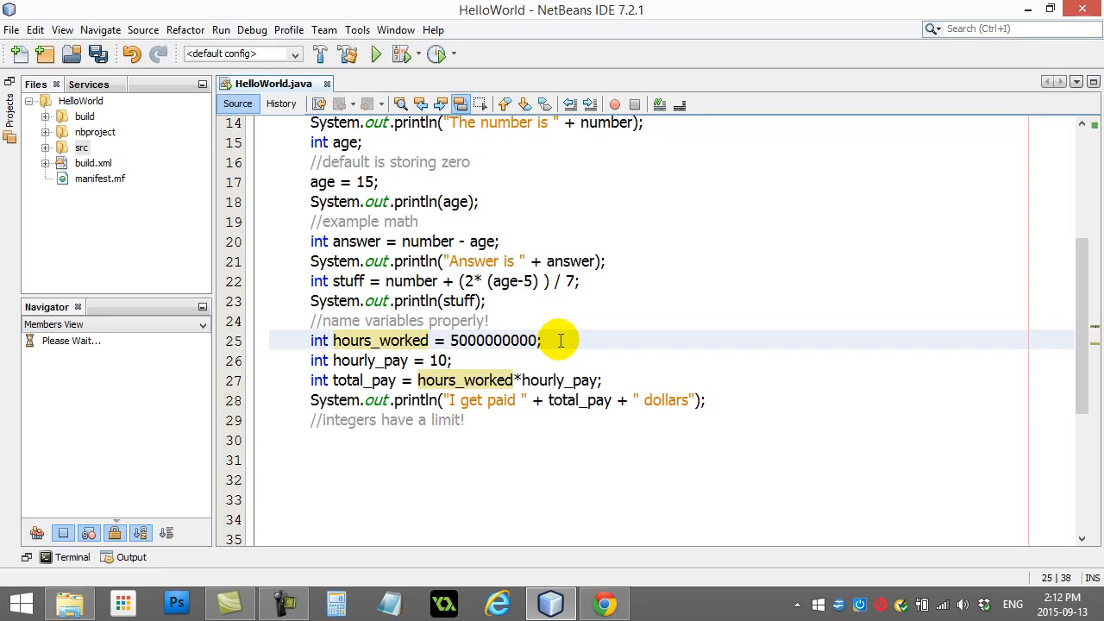
key("Backspace")
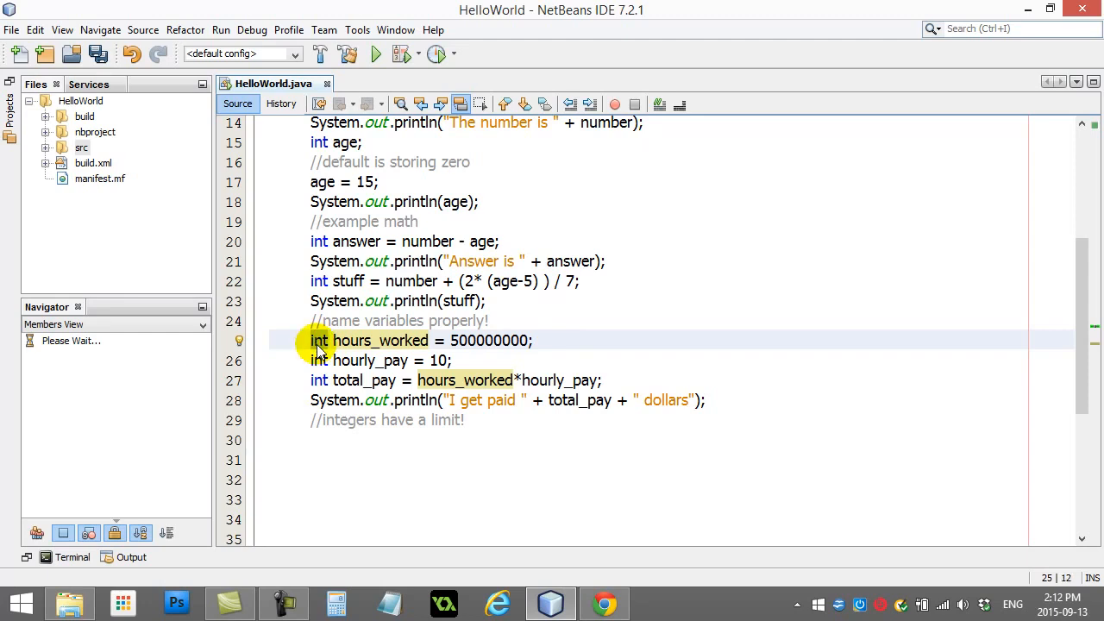
Declare hours_worked and total_pay as long instead of int
type("long")
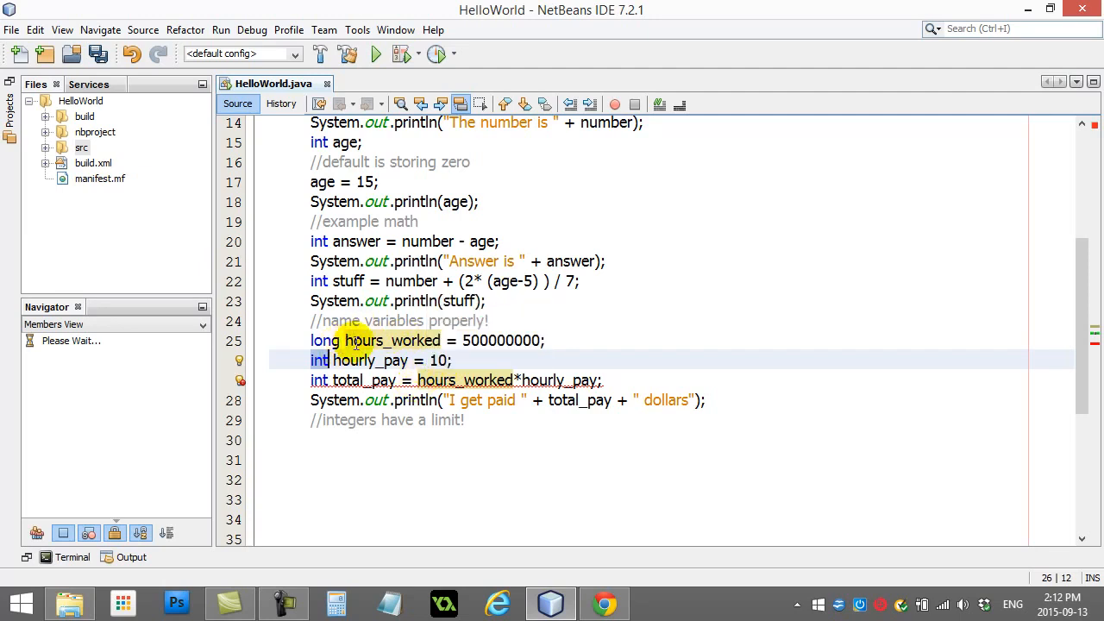
mouse_move(507, 342)
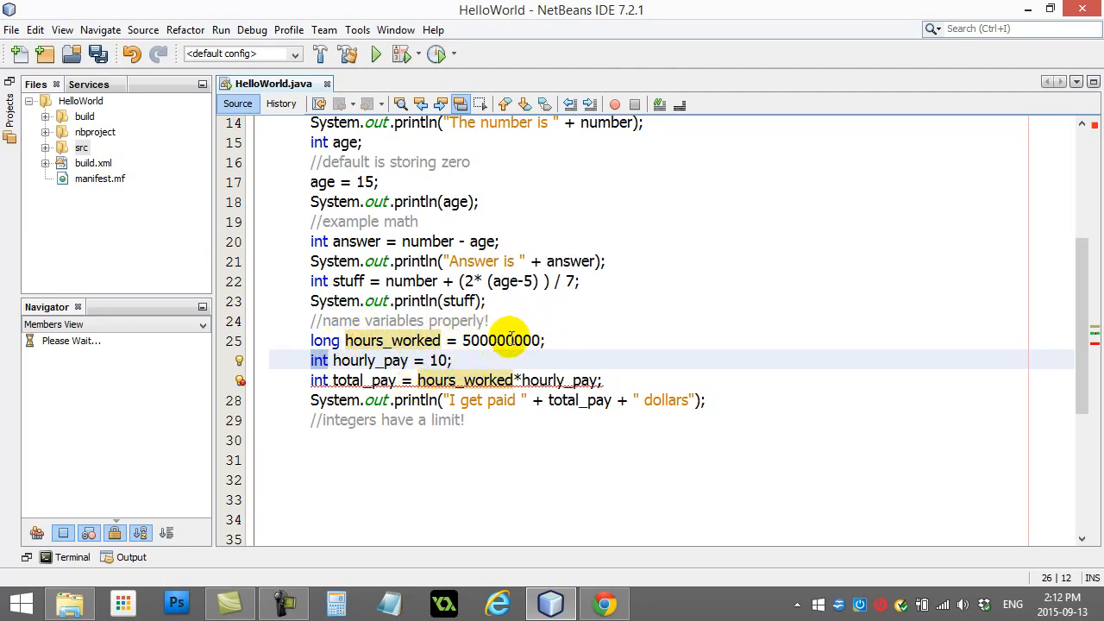
mouse_move(321, 382)
type("long")
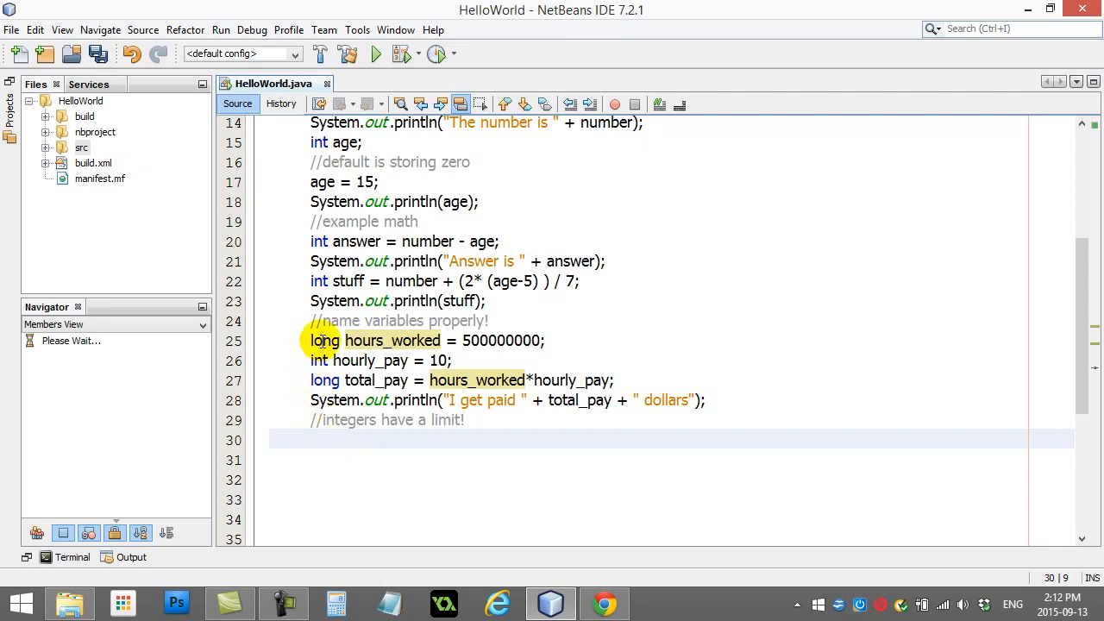
left_click(314, 440)
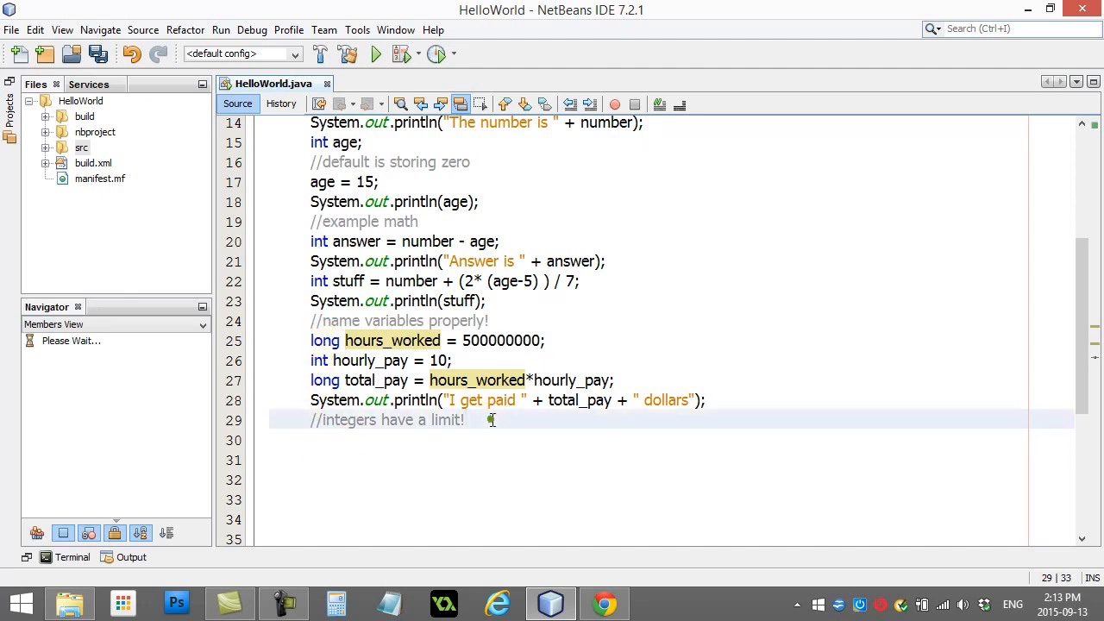
Append 'use long...' to the limit comment and add '//use doubles for decimals!' below it
type("use long")
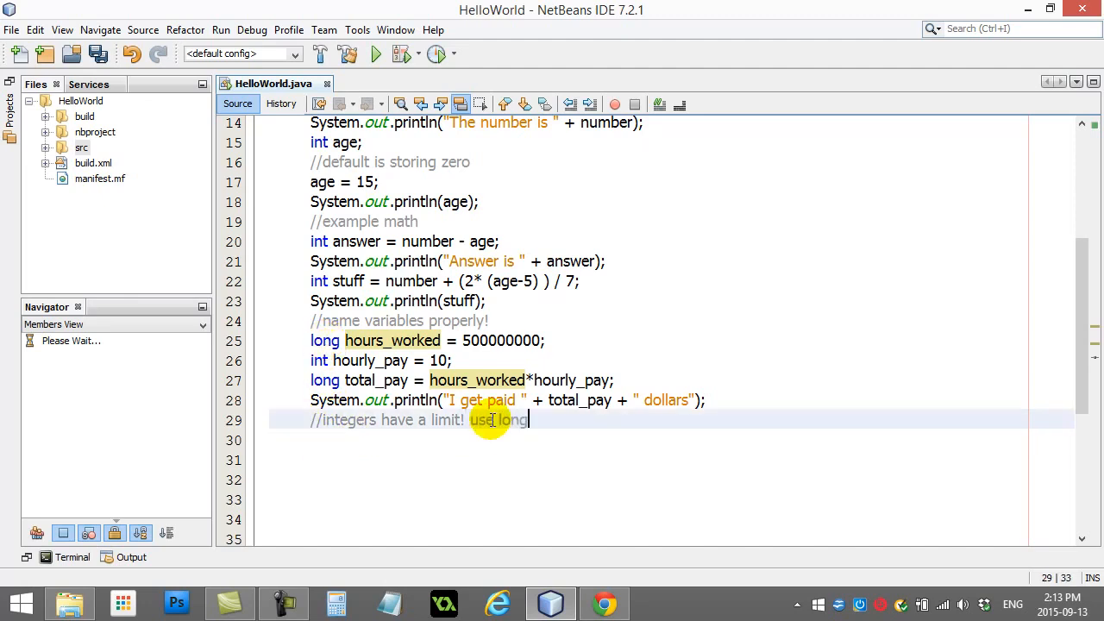
type("/")
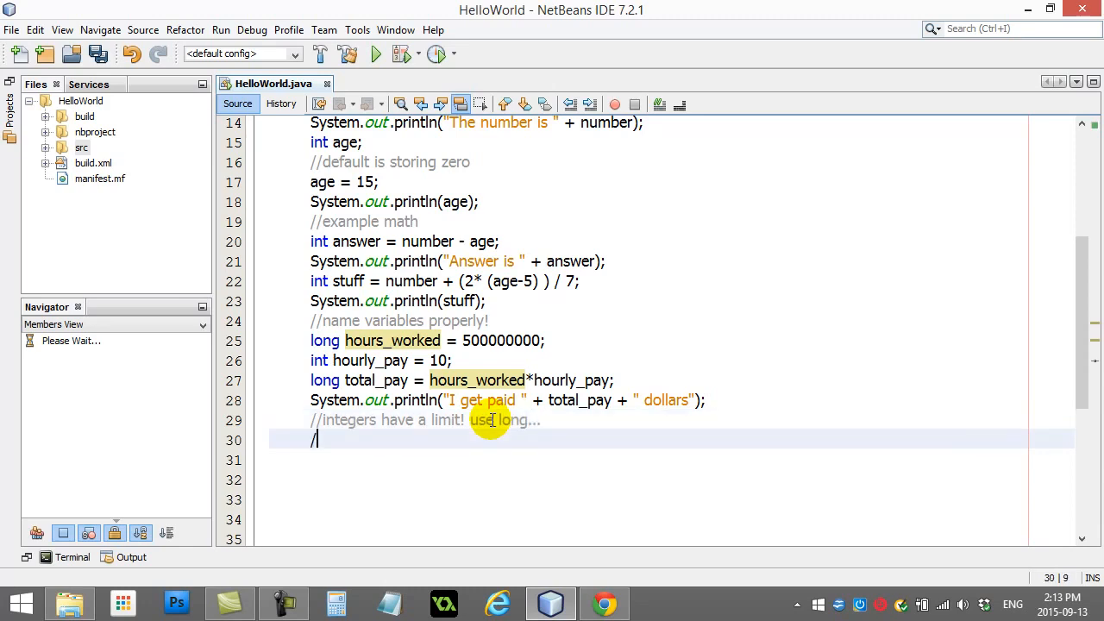
type("/")
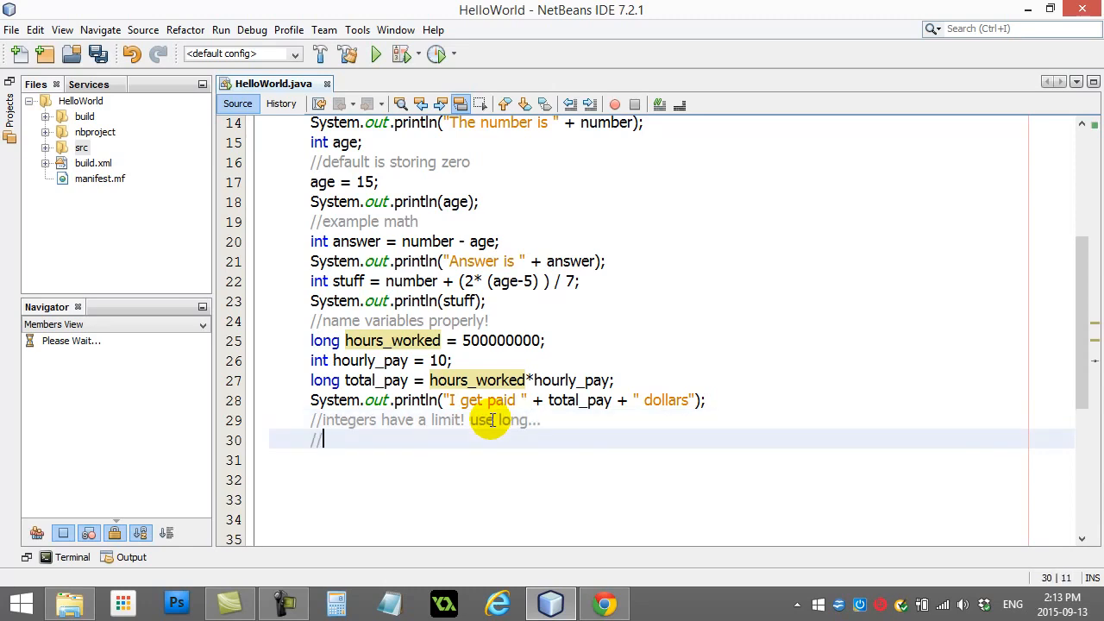
type("decim")
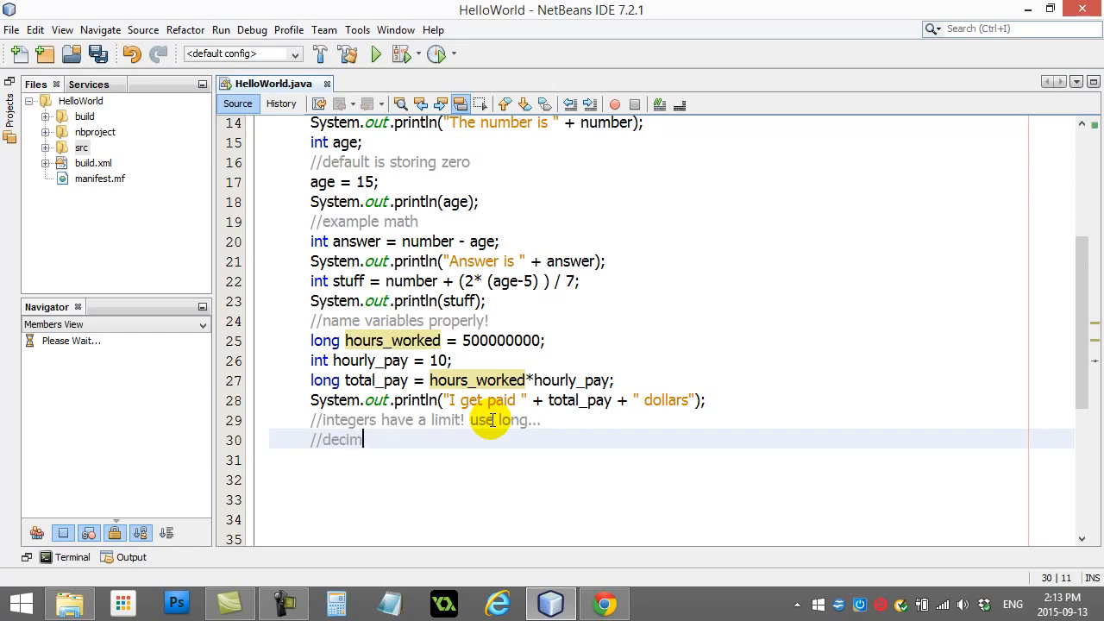
type("als need")
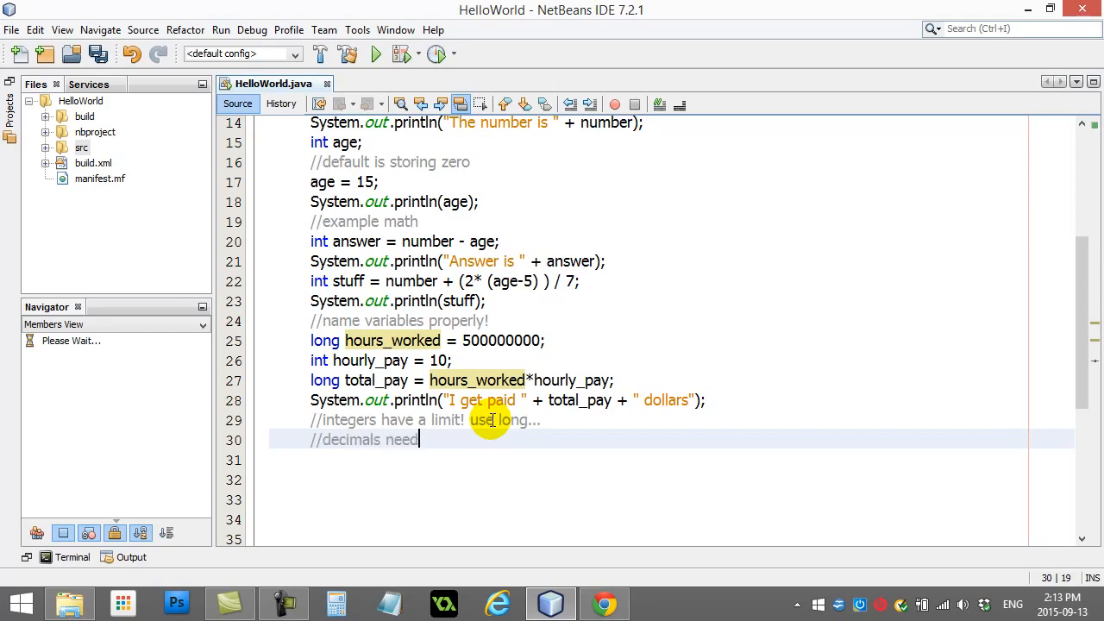
key("BackSpace")
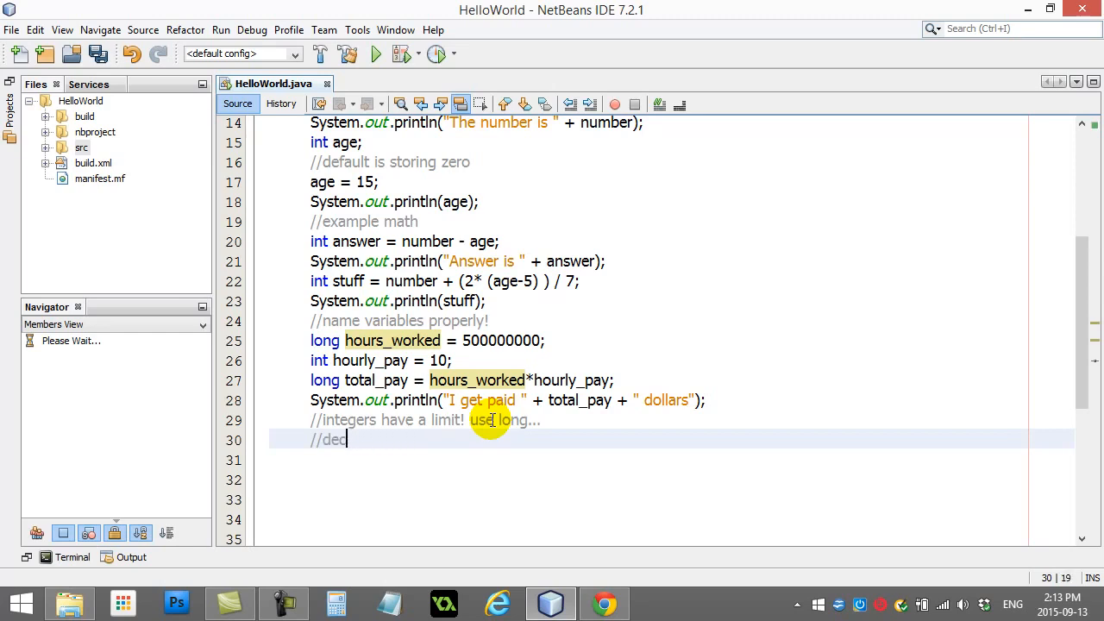
type("se dou")
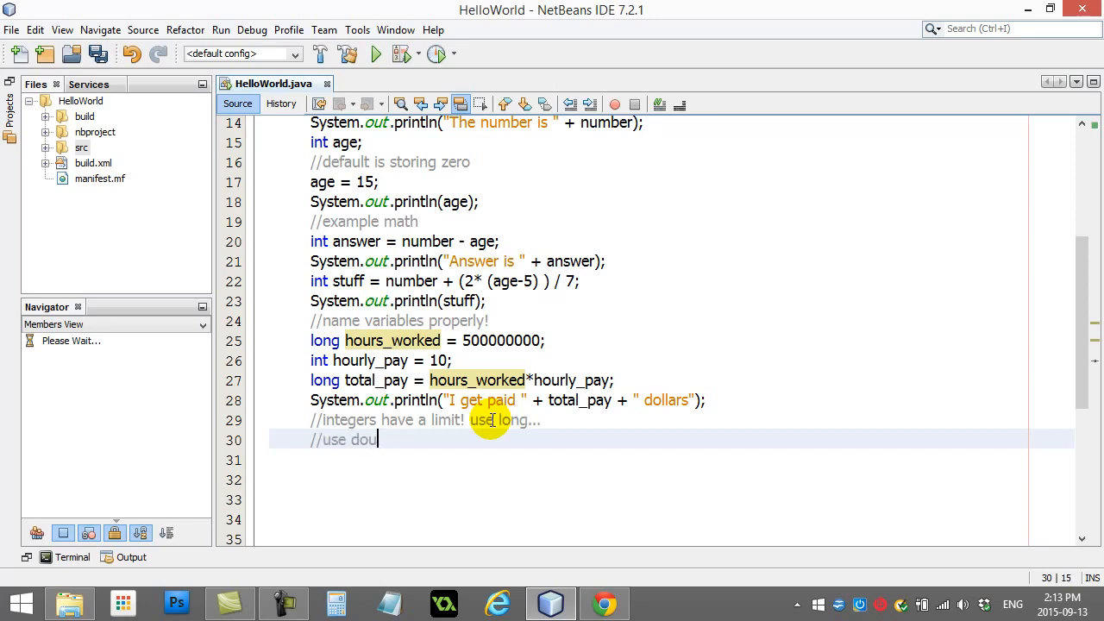
type("bles for decimals!")
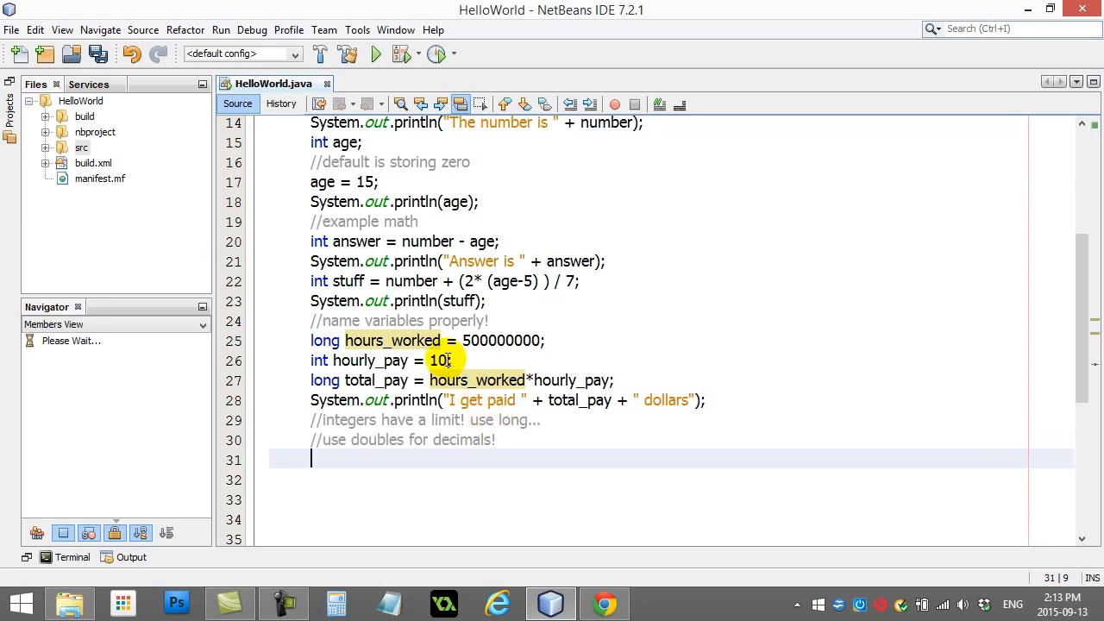
Make hourly_pay a double set to 10.25 and declare total_pay as double
type("25")
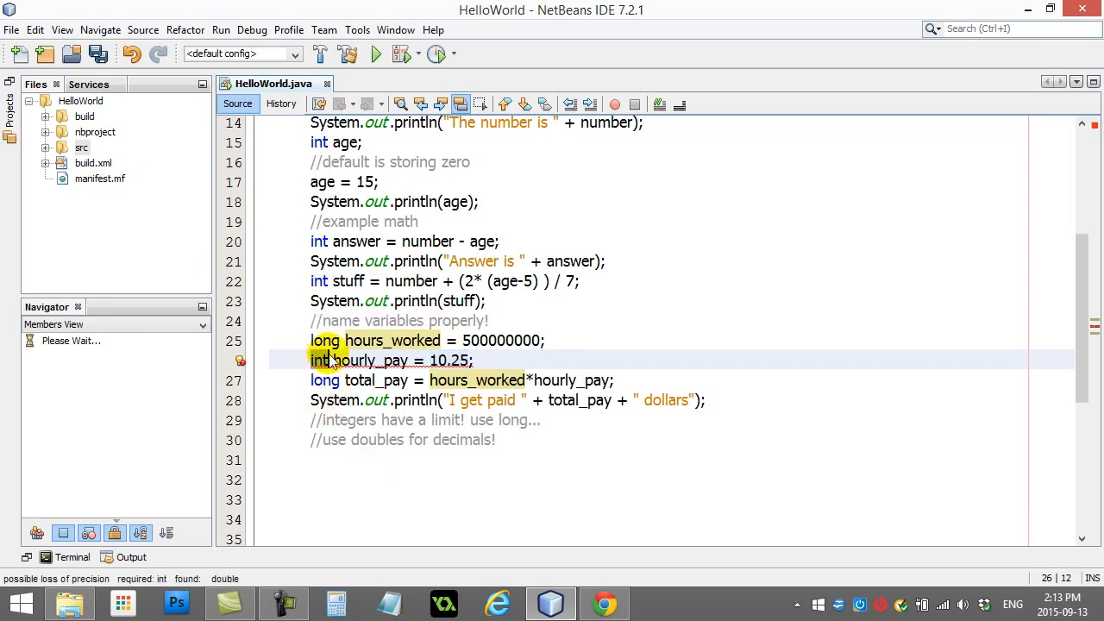
mouse_move(320, 364)
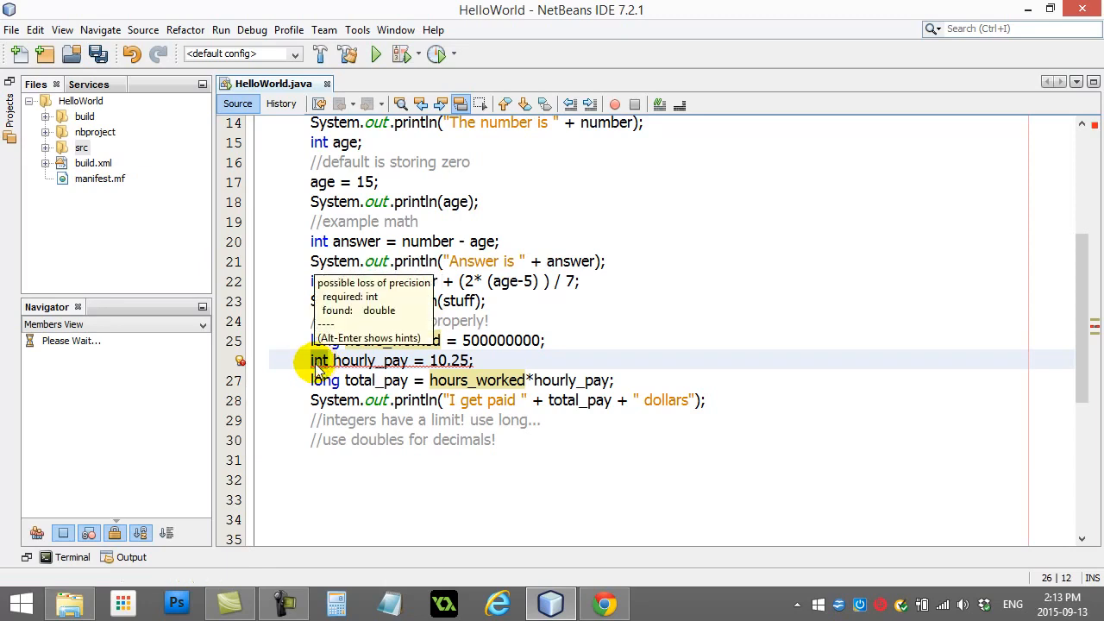
type("double")
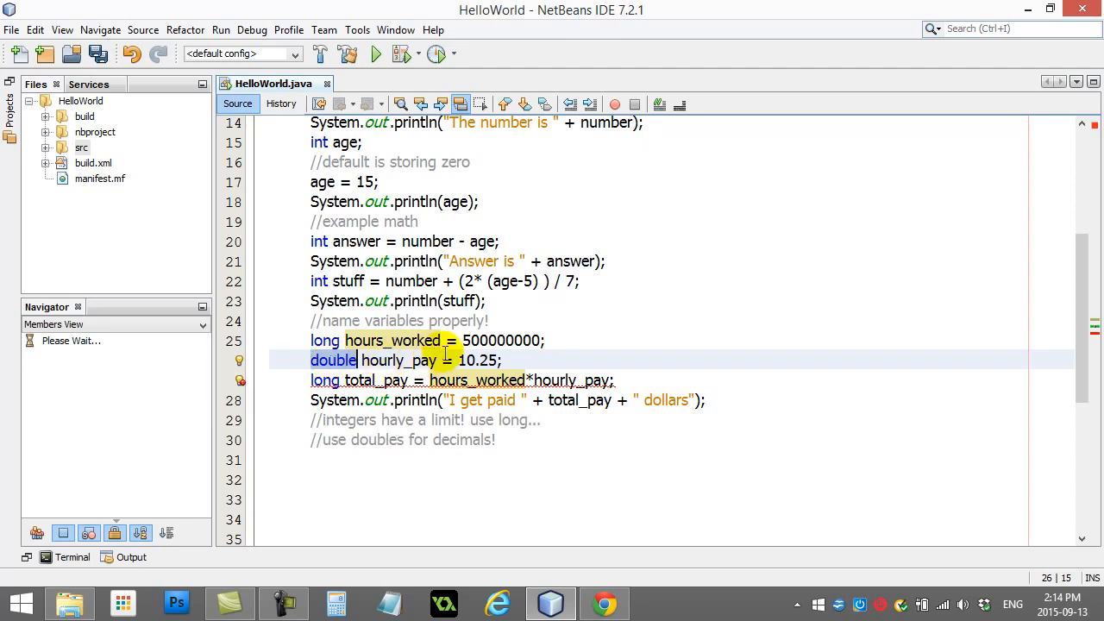
double_click(480, 361)
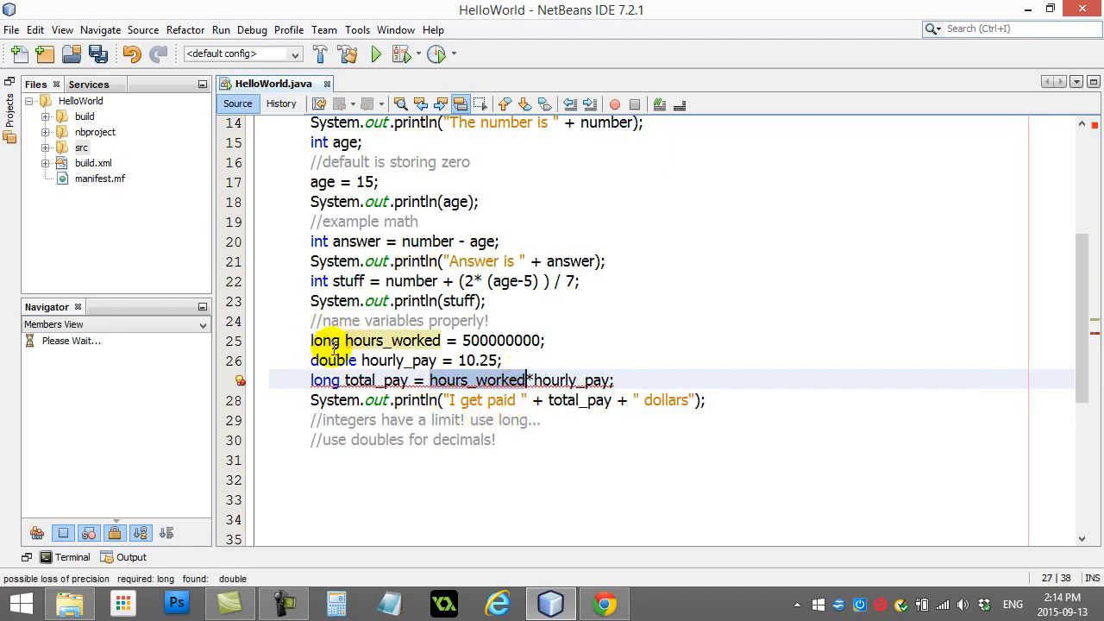
mouse_move(526, 380)
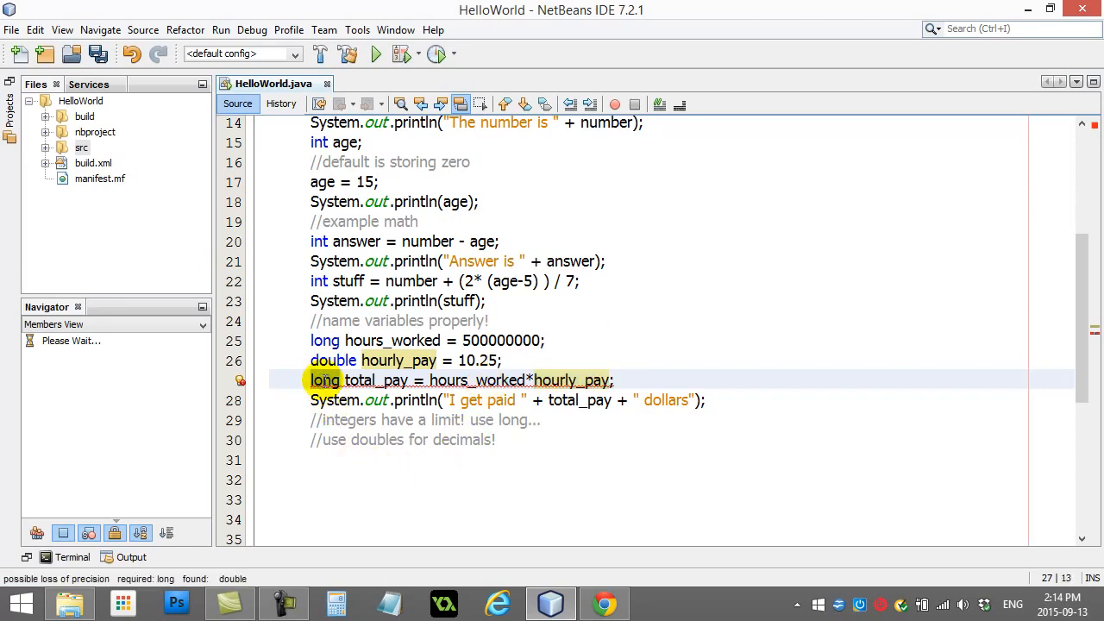
type("double")
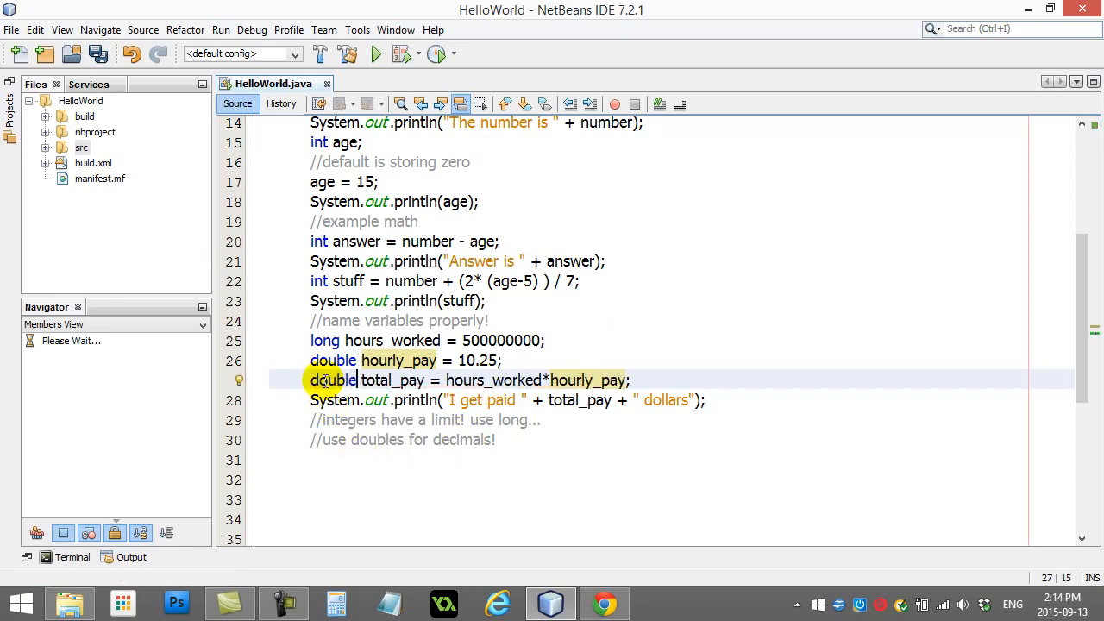
mouse_move(332, 457)
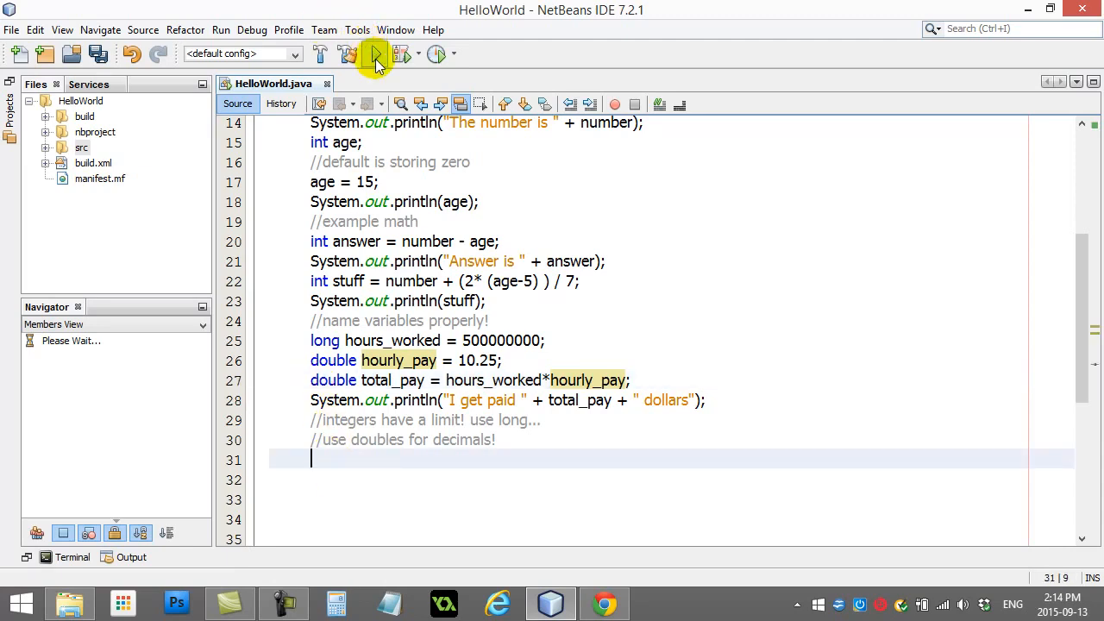
left_click(373, 53)
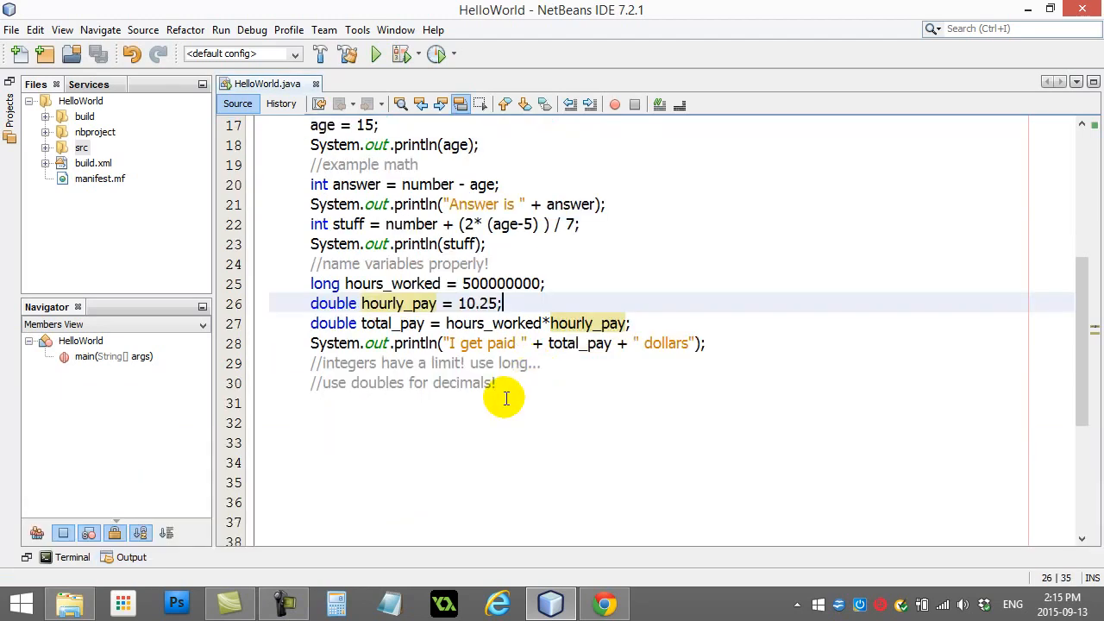
Add the comment '//watch out for integer math!' on its own line
type("//")
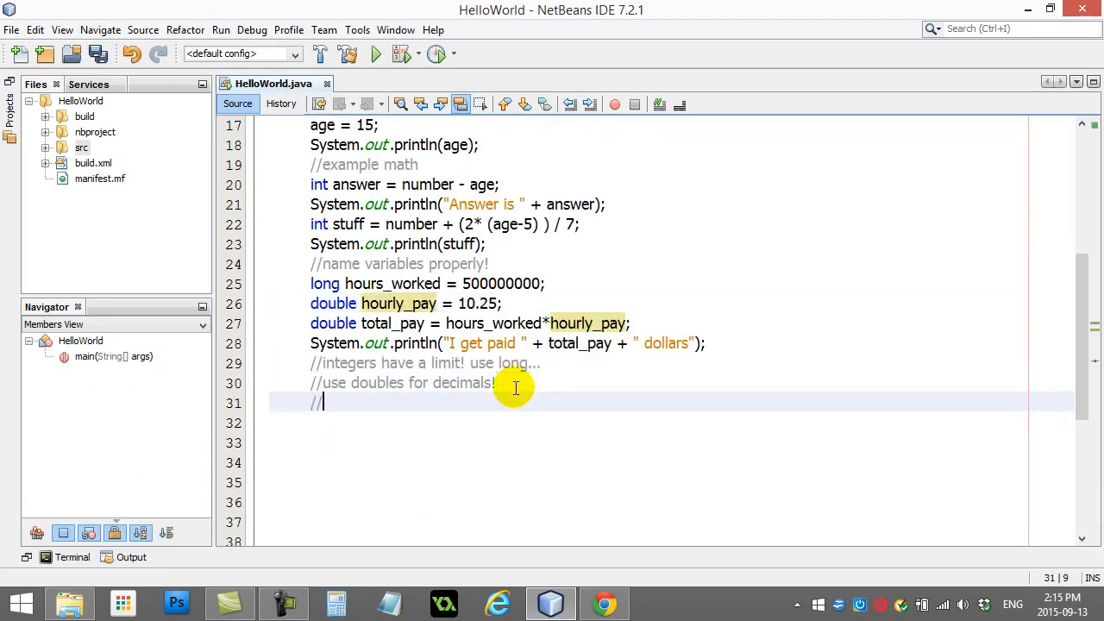
type("watch out for integer m")
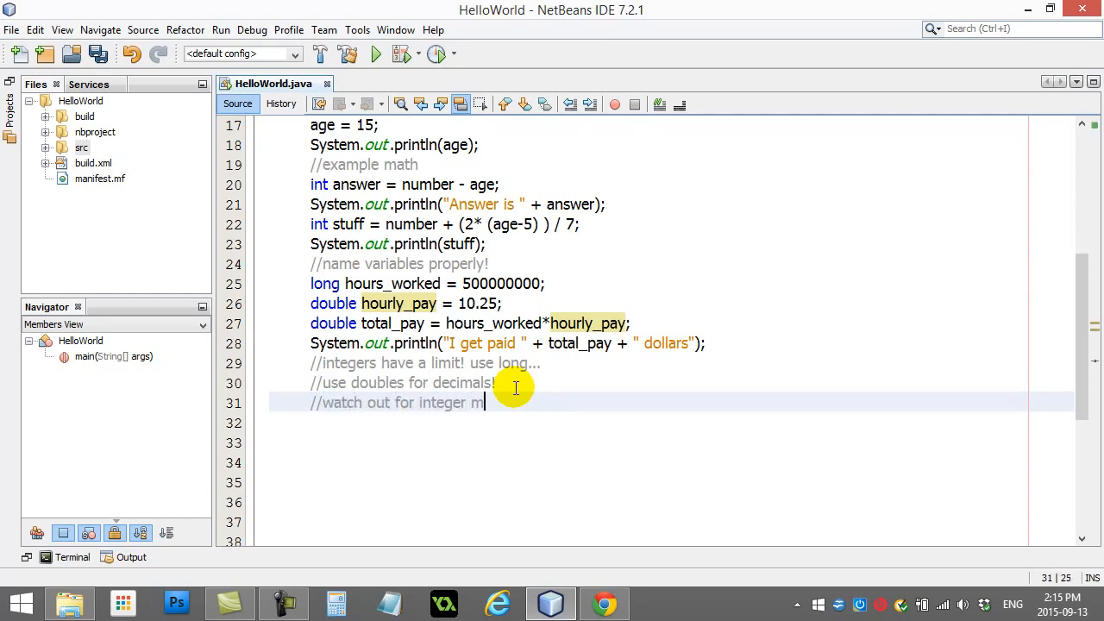
key("enter")
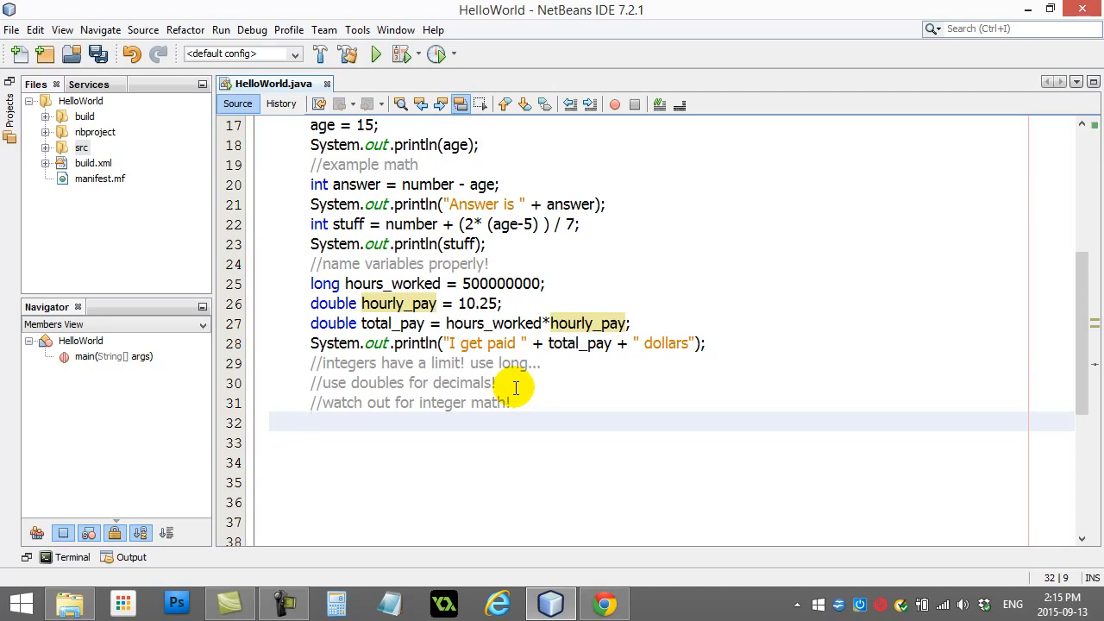
Declare int score=7 and int max=10
type("int")
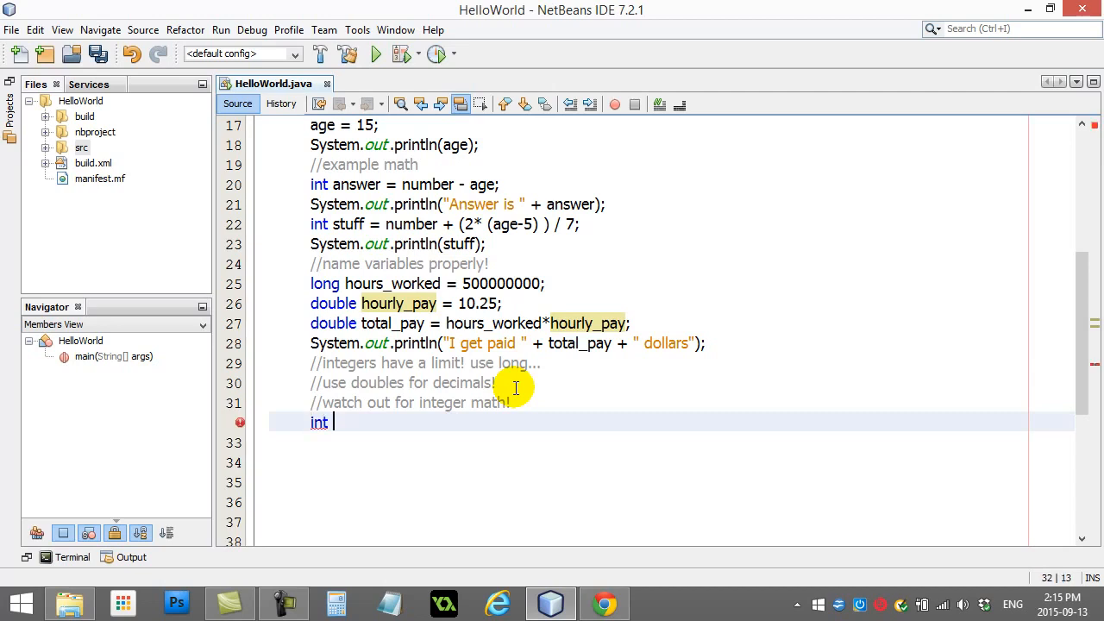
type("a")
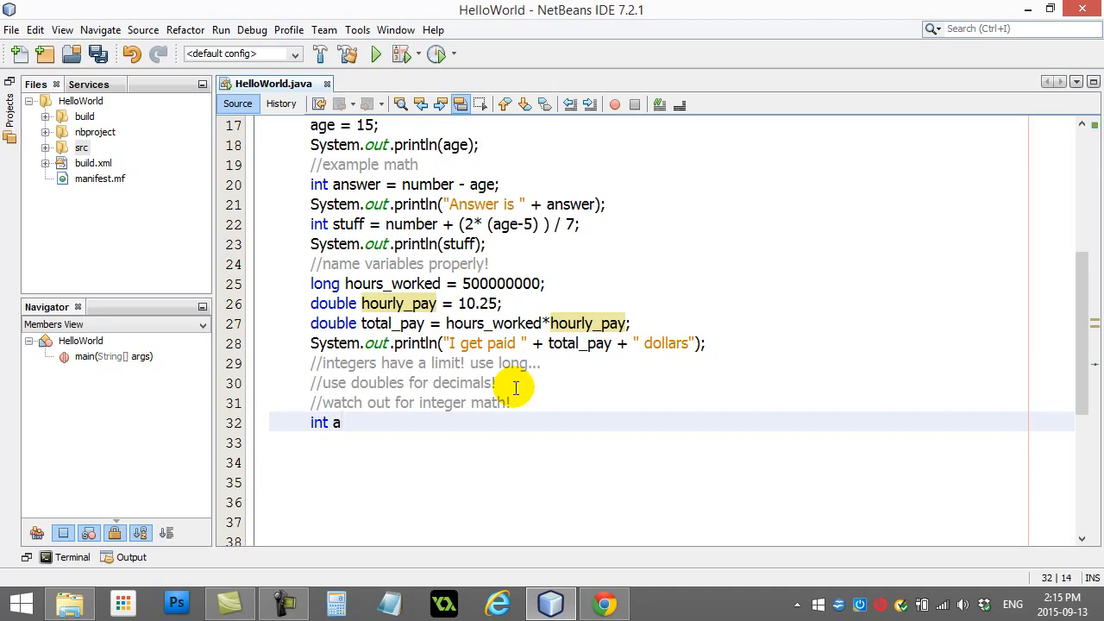
type("=7;")
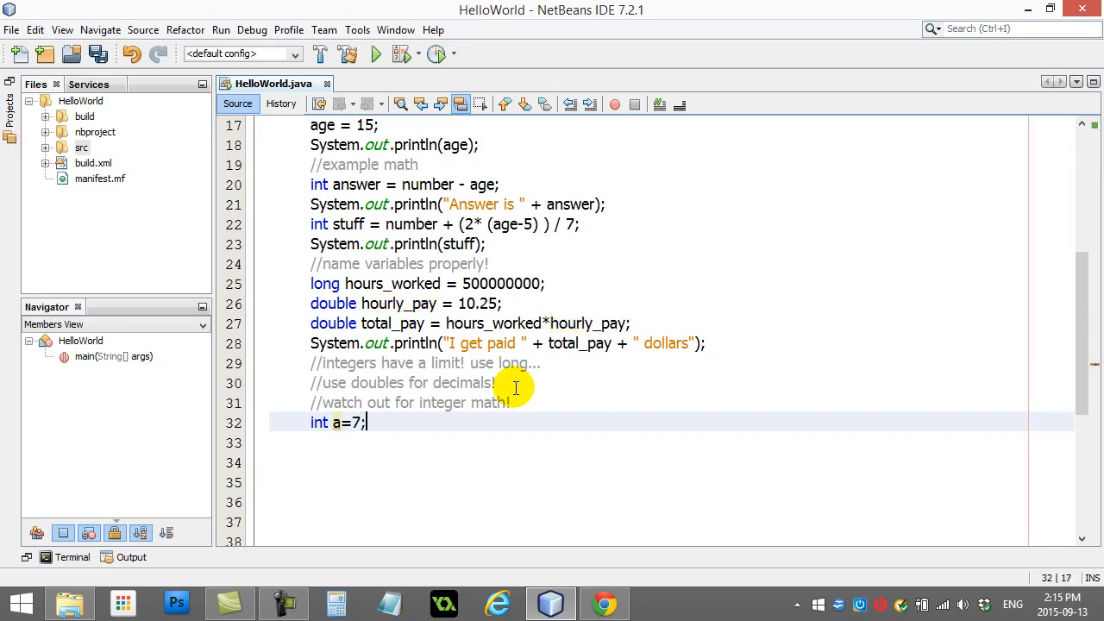
type("score=")
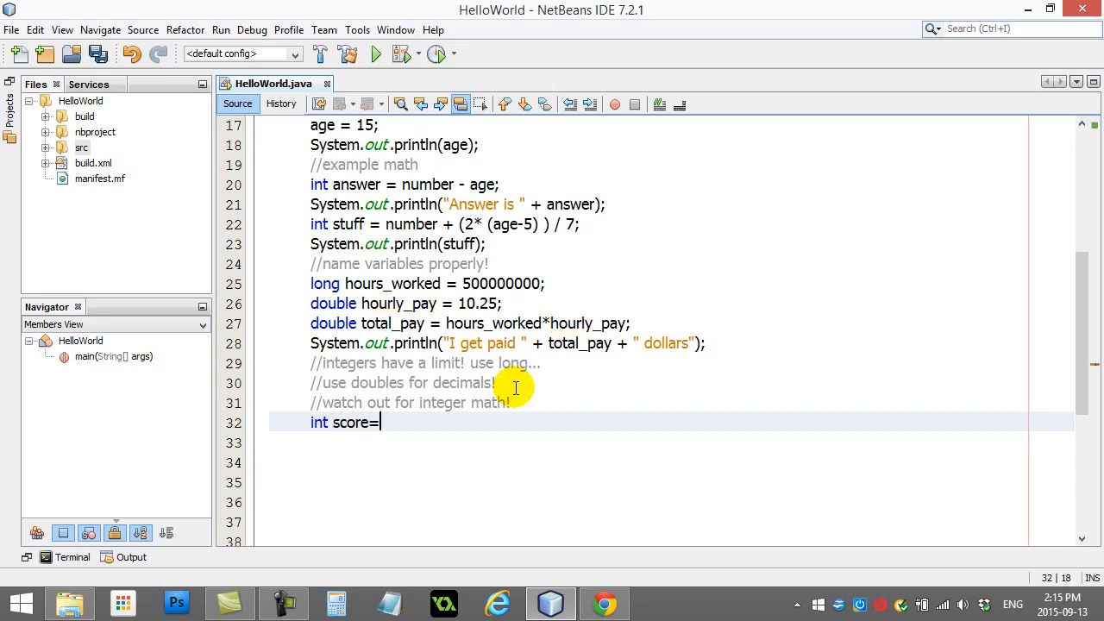
type("7;")
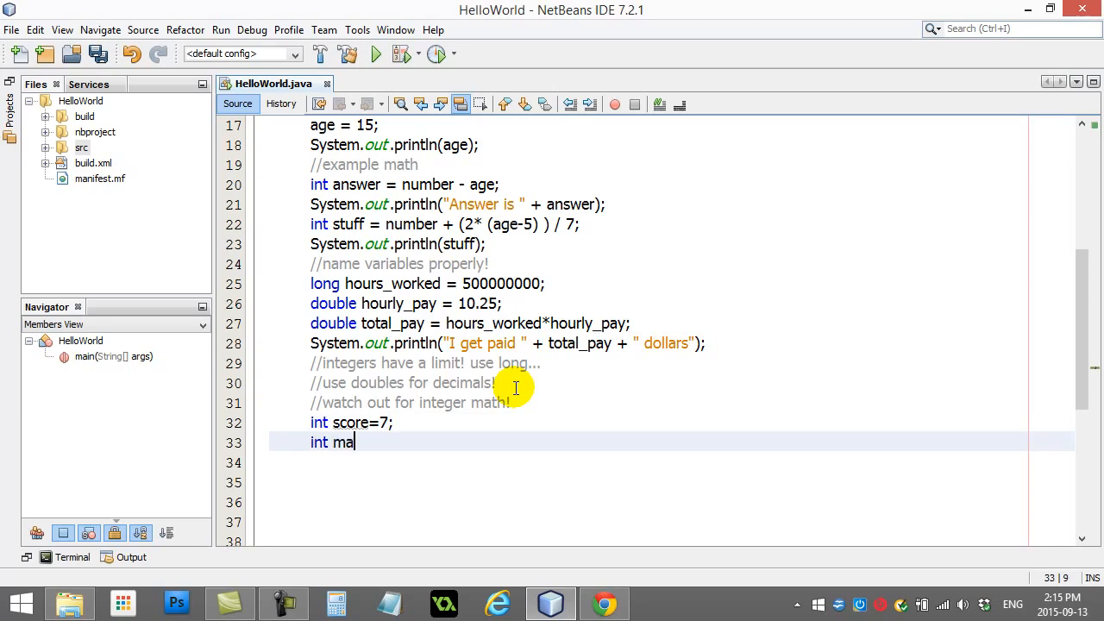
type("x=10;")
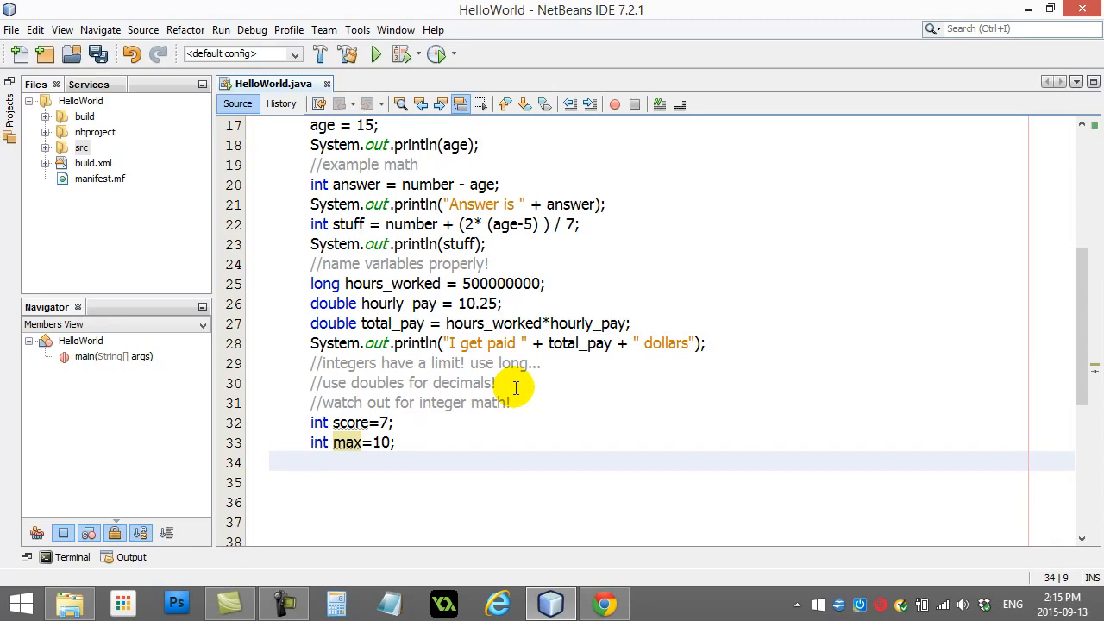
Compute double percent = score/max
type("double")
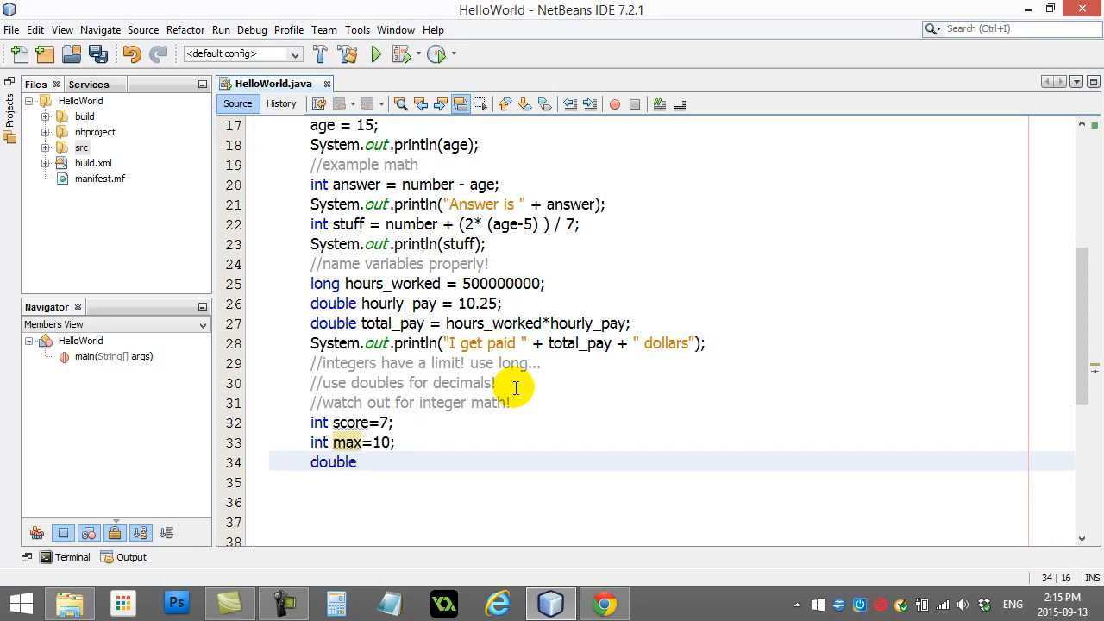
type("\" \"")
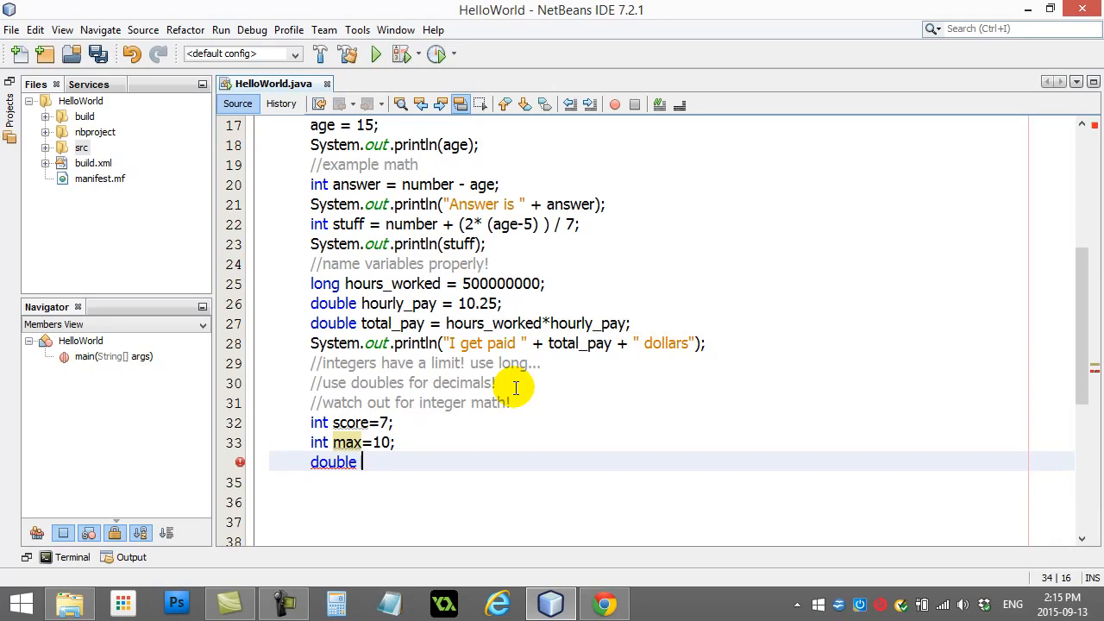
type("percent")
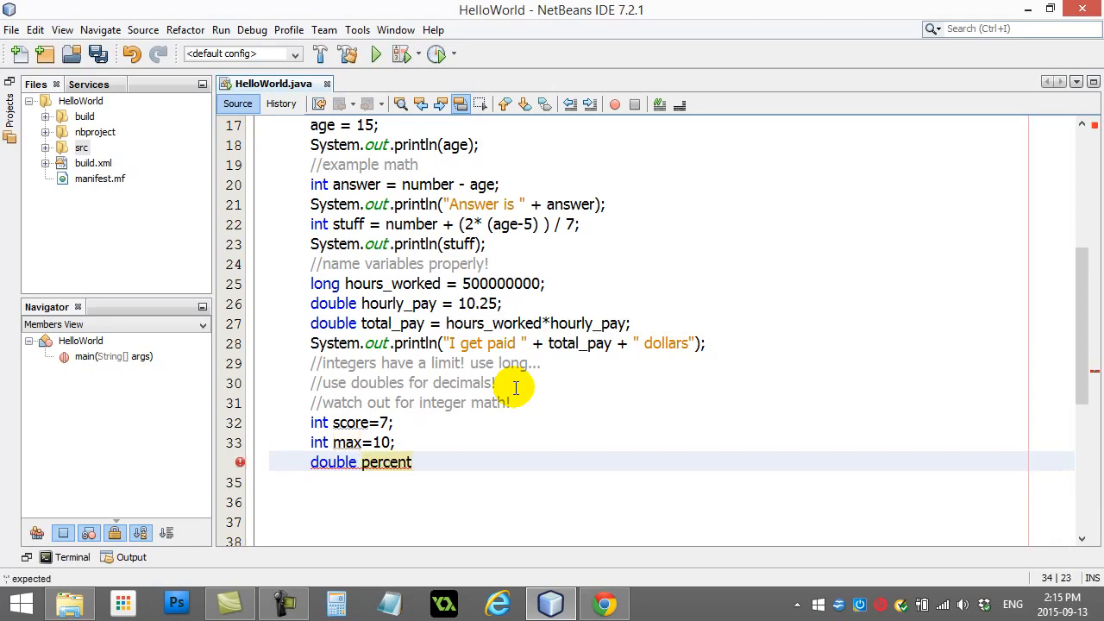
type("= scor")
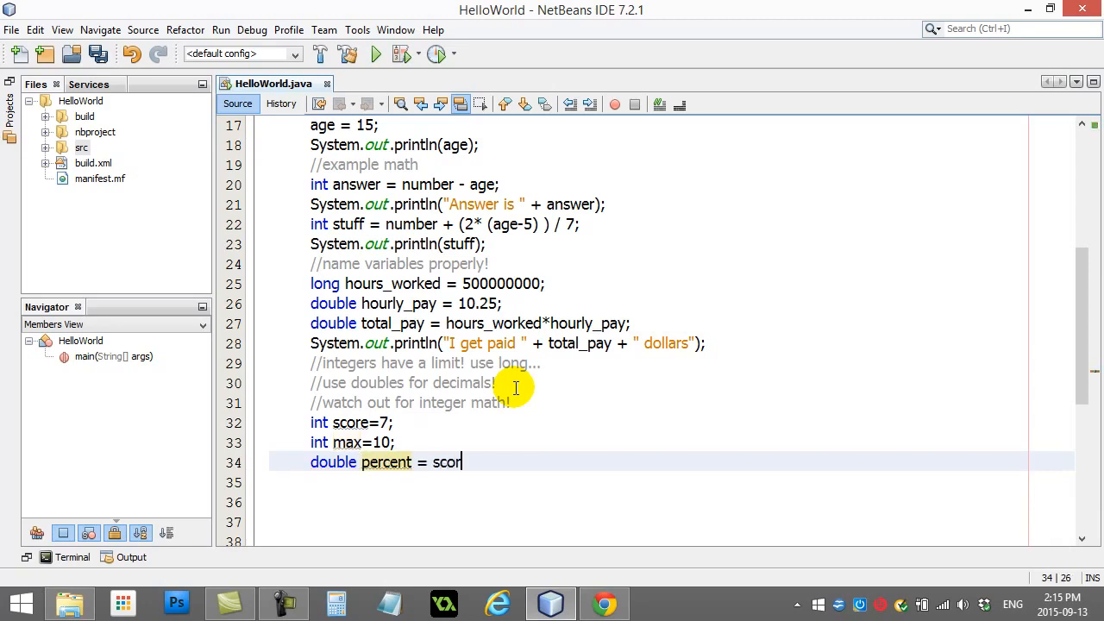
type("e/max;")
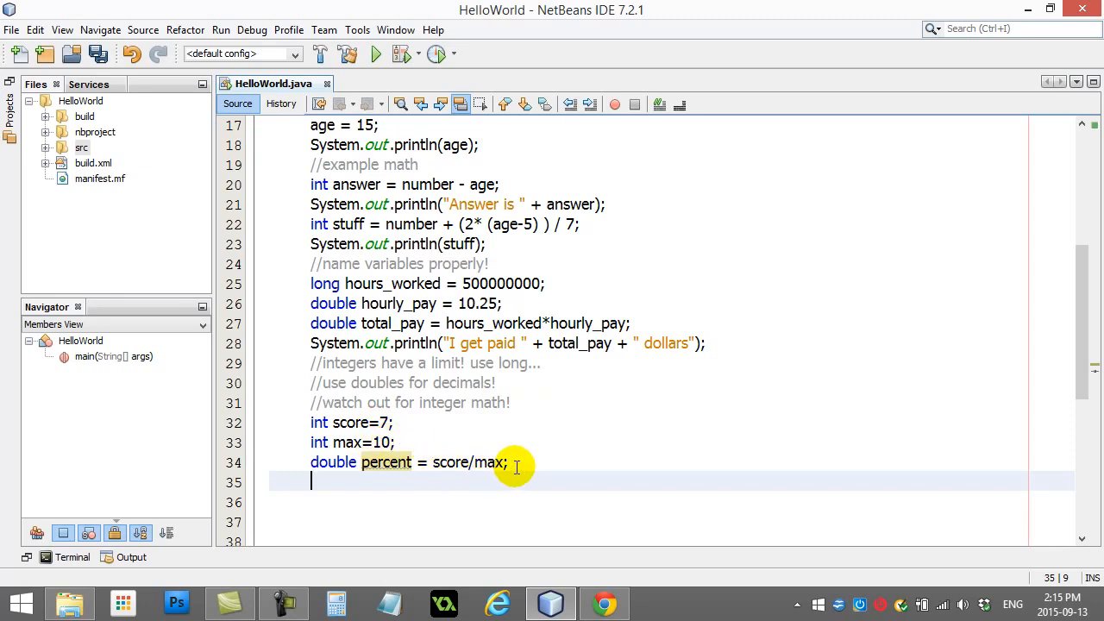
Print "Percent is " + percent with System.out.println
type("Sys")
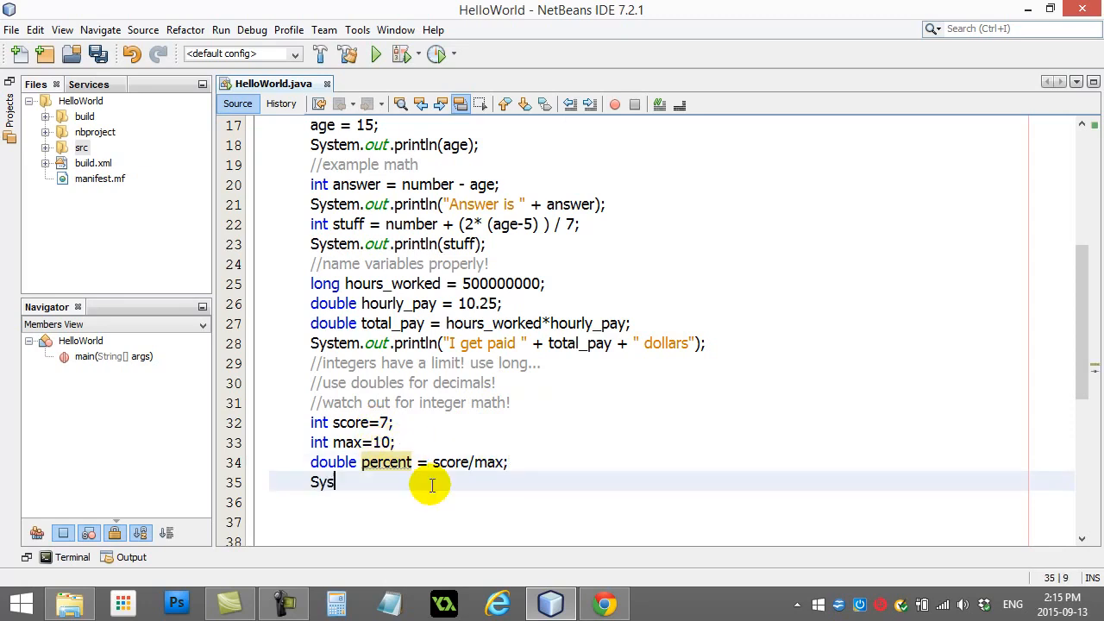
type("tem.out.println()")
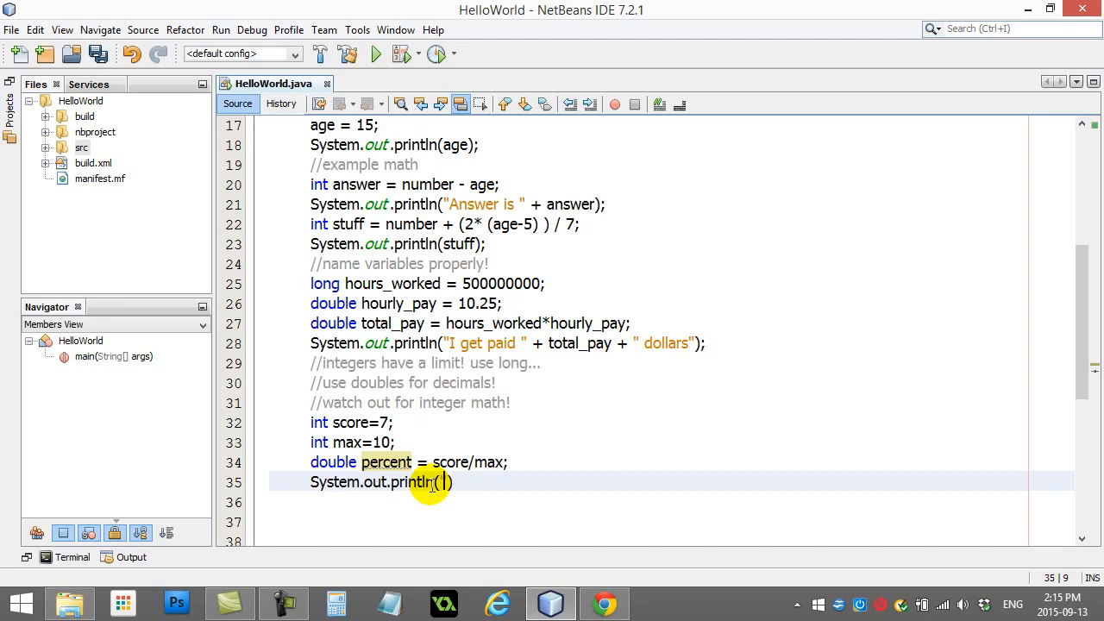
type("percent")
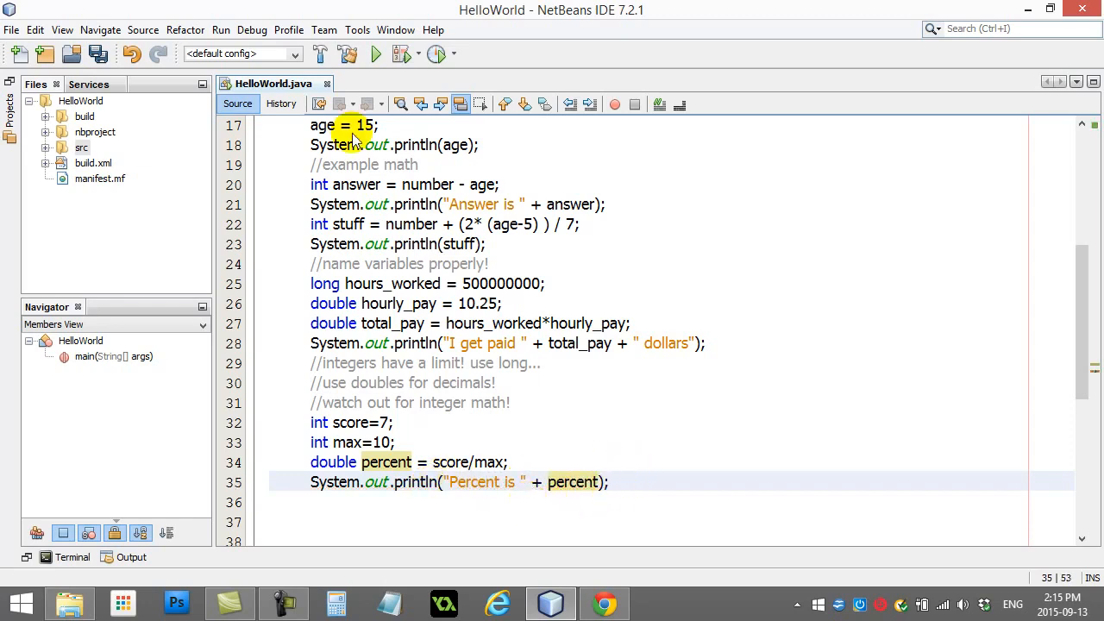
Run the project and fix the stray note so the percent line ends cleanly with a semicolon
left_click(376, 53)
type("                        0.7")
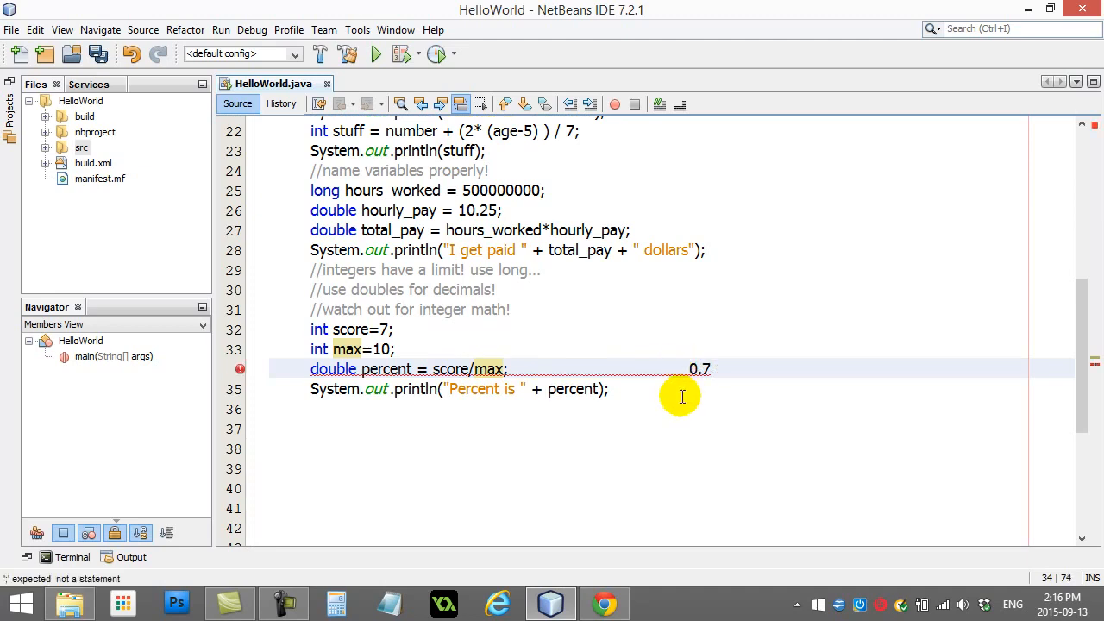
mouse_move(364, 370)
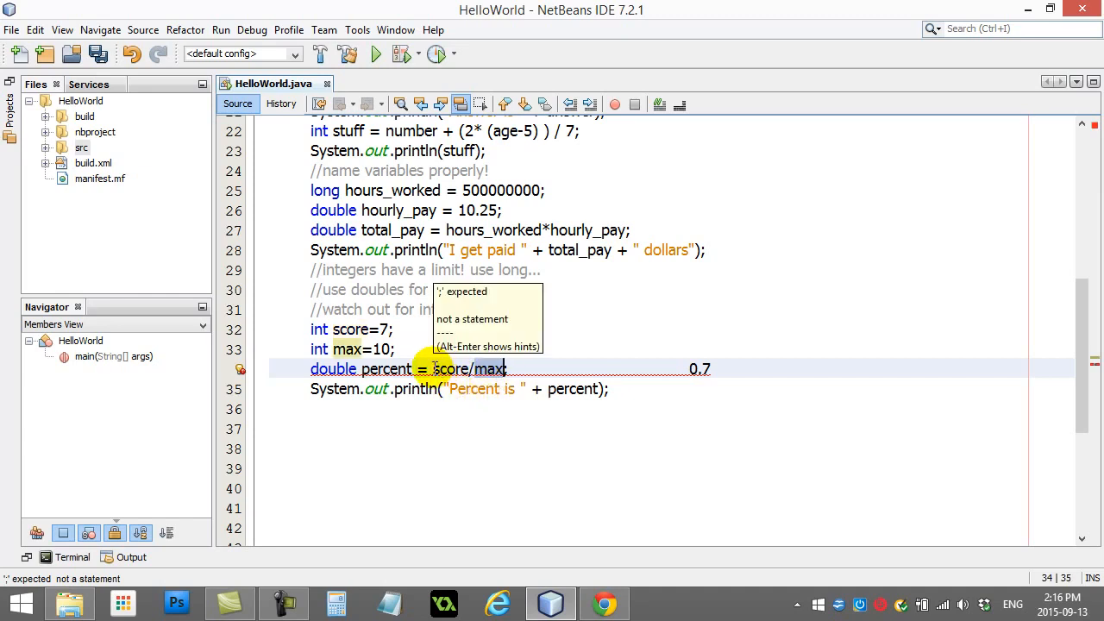
type(";")
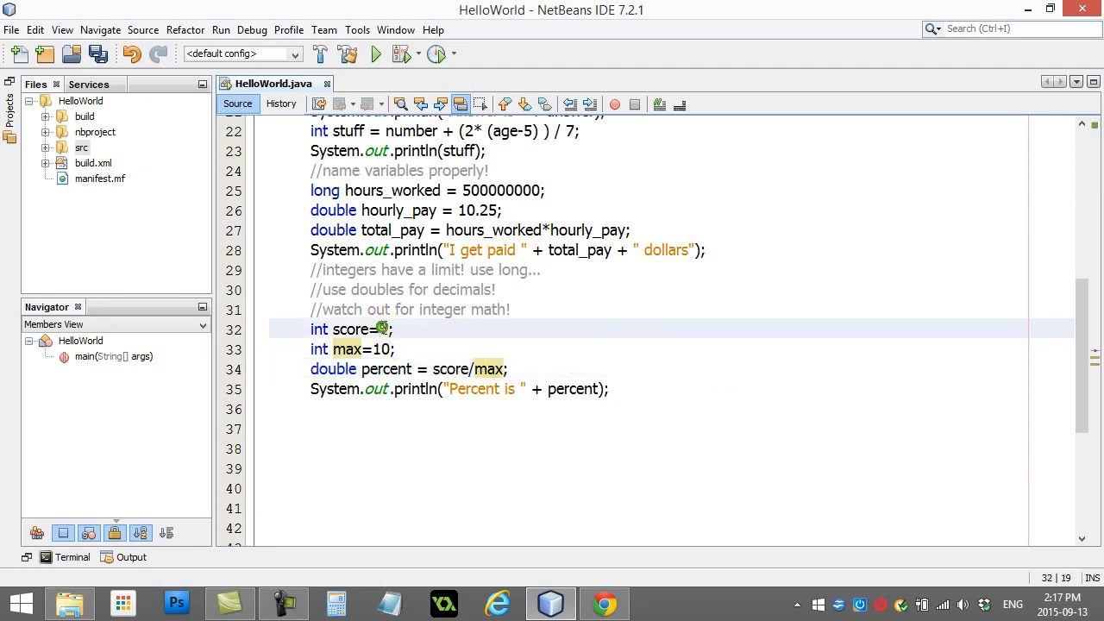
Run with score 17 to see 'Percent is 1.0', then set score to 9
type("17")
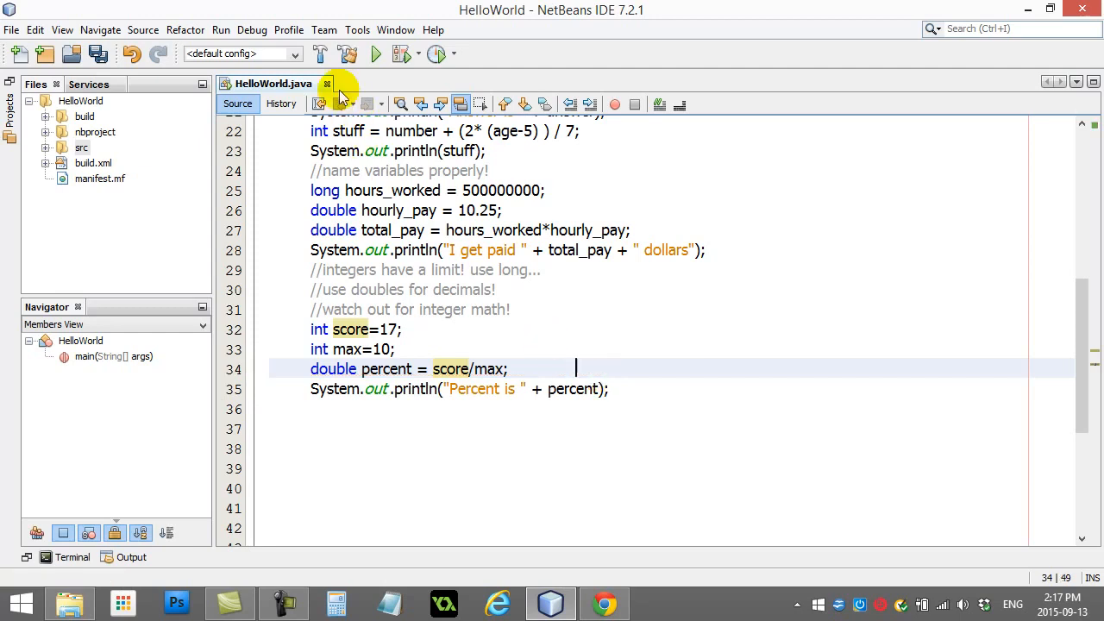
left_click(375, 54)
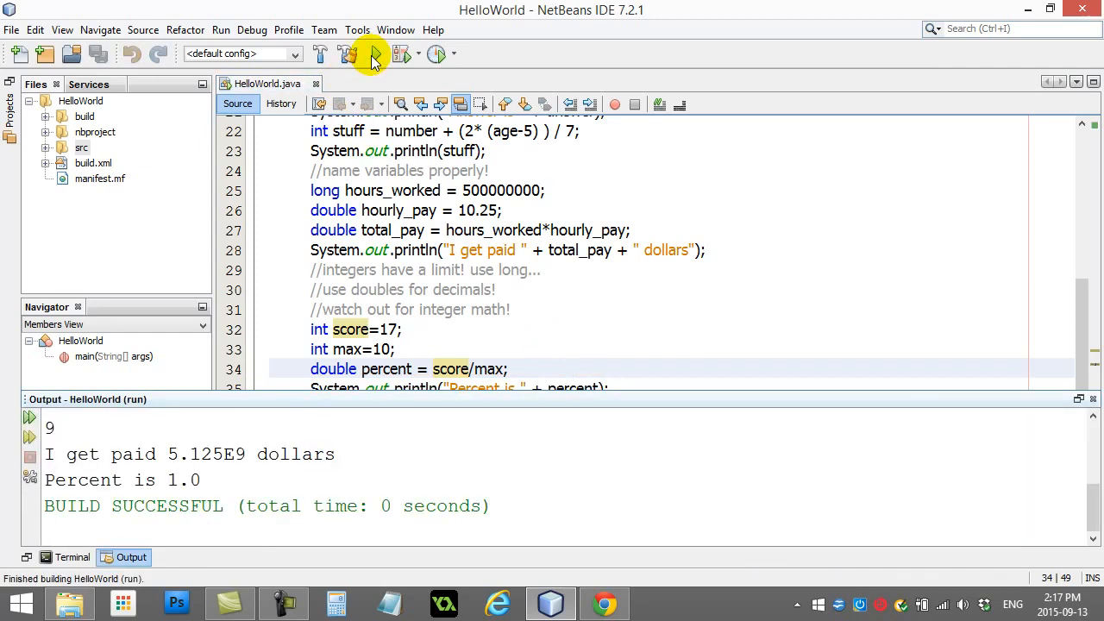
double_click(187, 480)
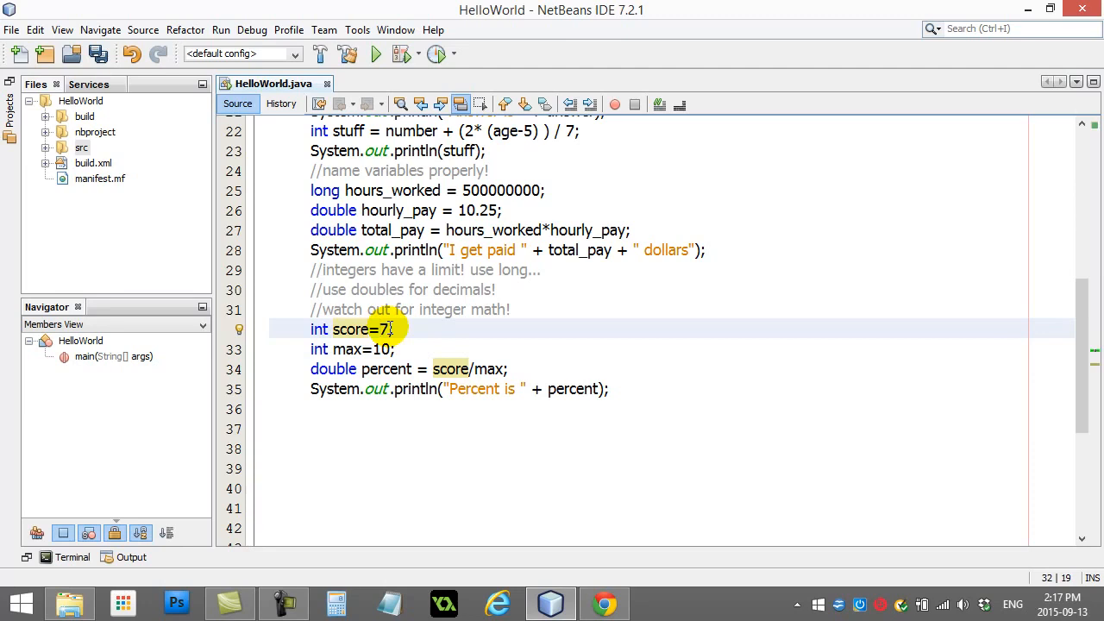
type("9")
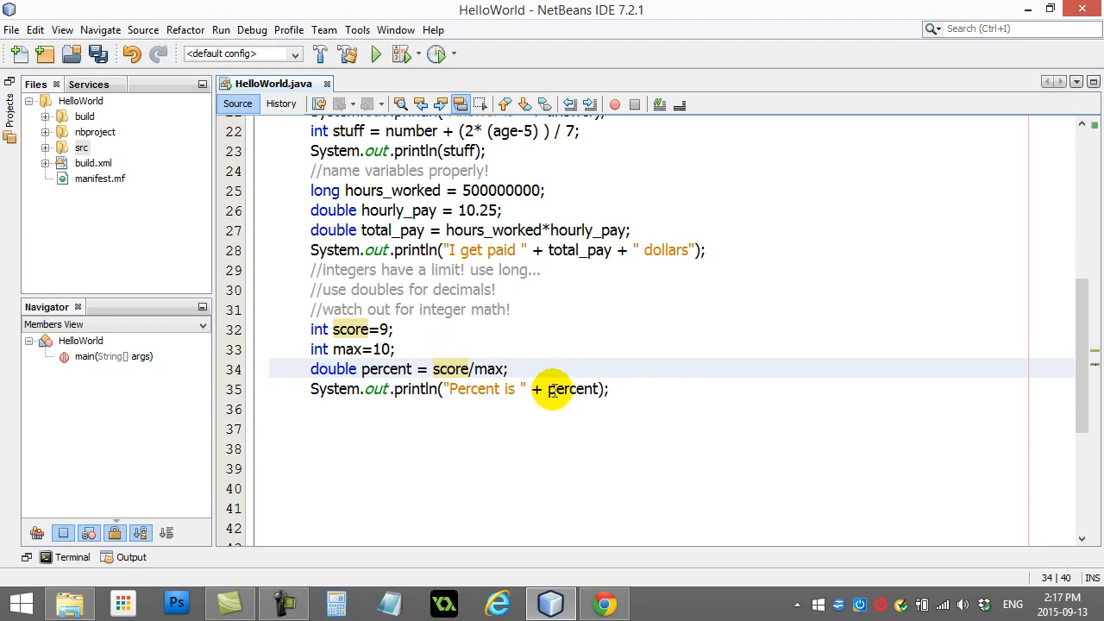
mouse_move(470, 476)
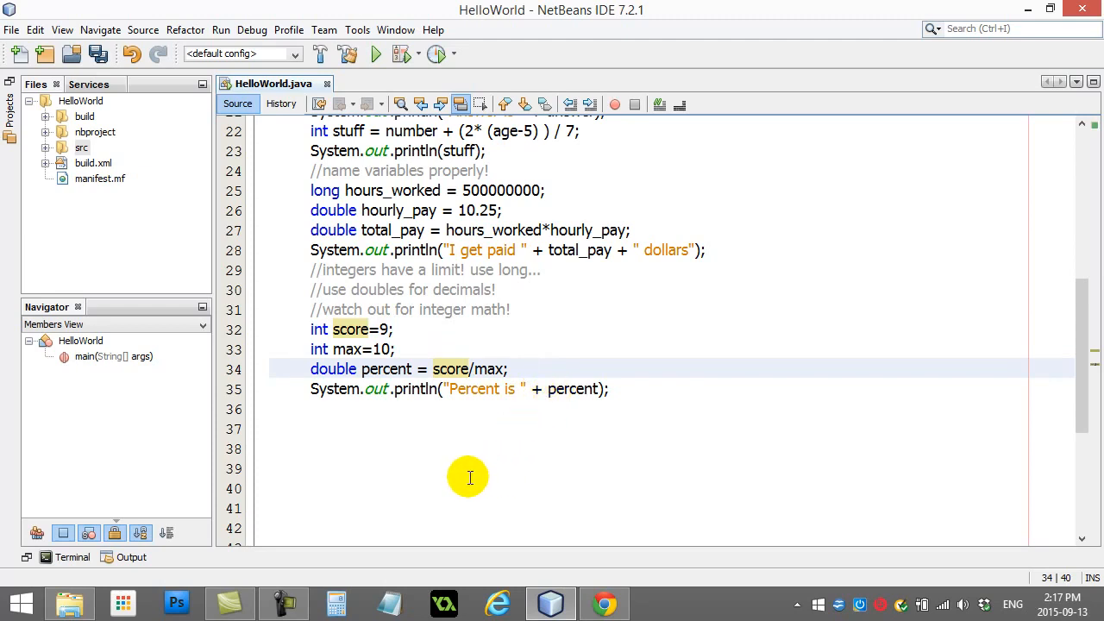
Extend the integer-math comment with 'use casting when you need decimal math to take place...'
left_click(532, 369)
type(" use casting when y")
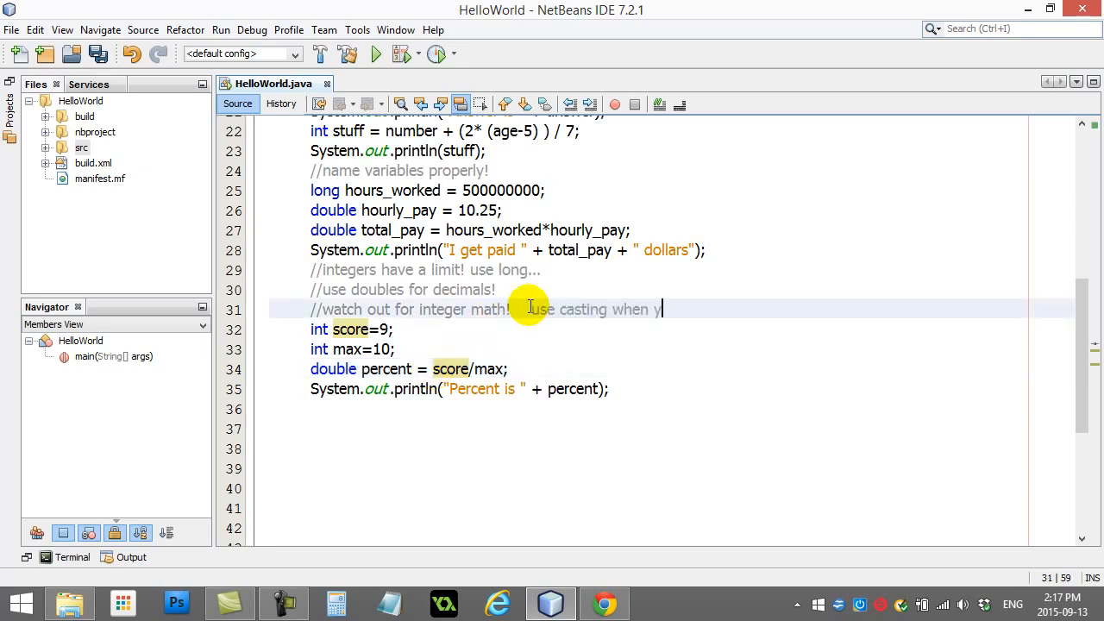
type("ou need decim")
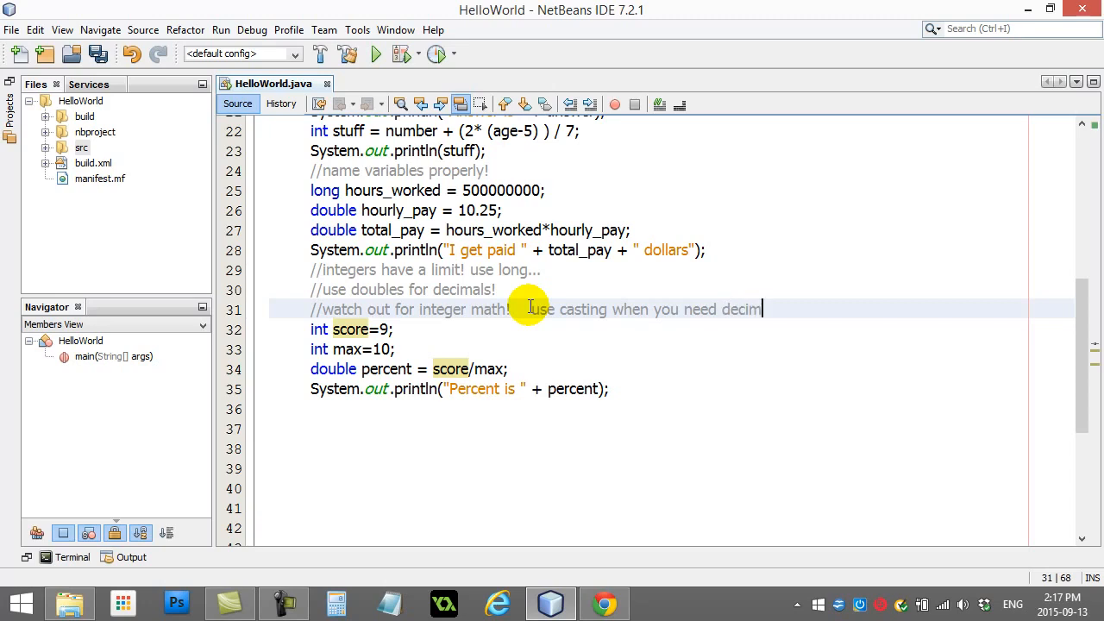
type("al math to take")
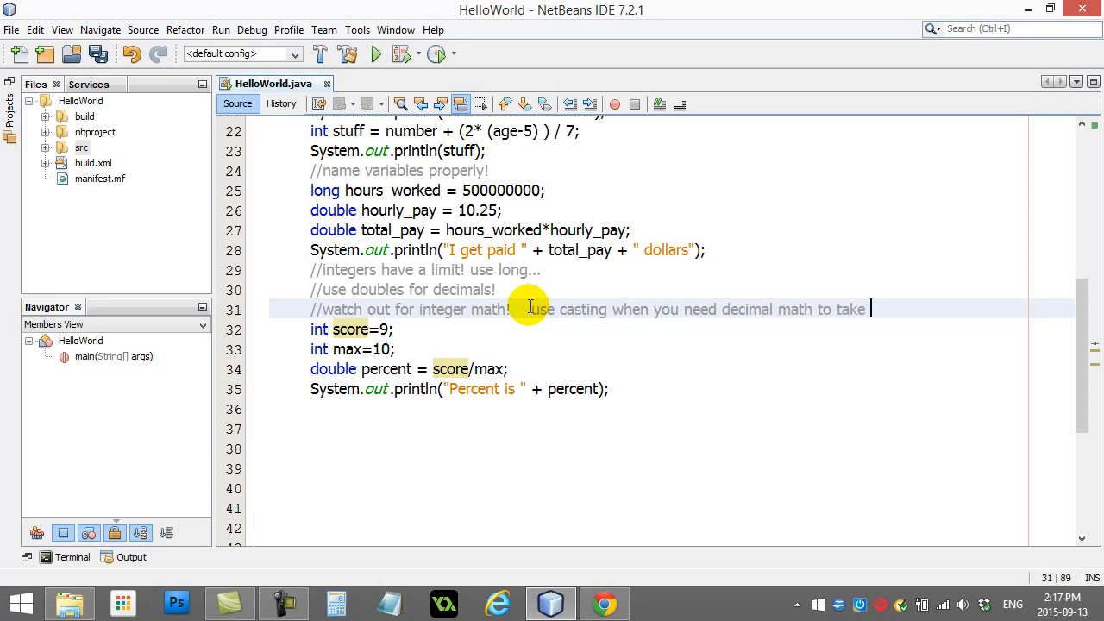
type("place...")
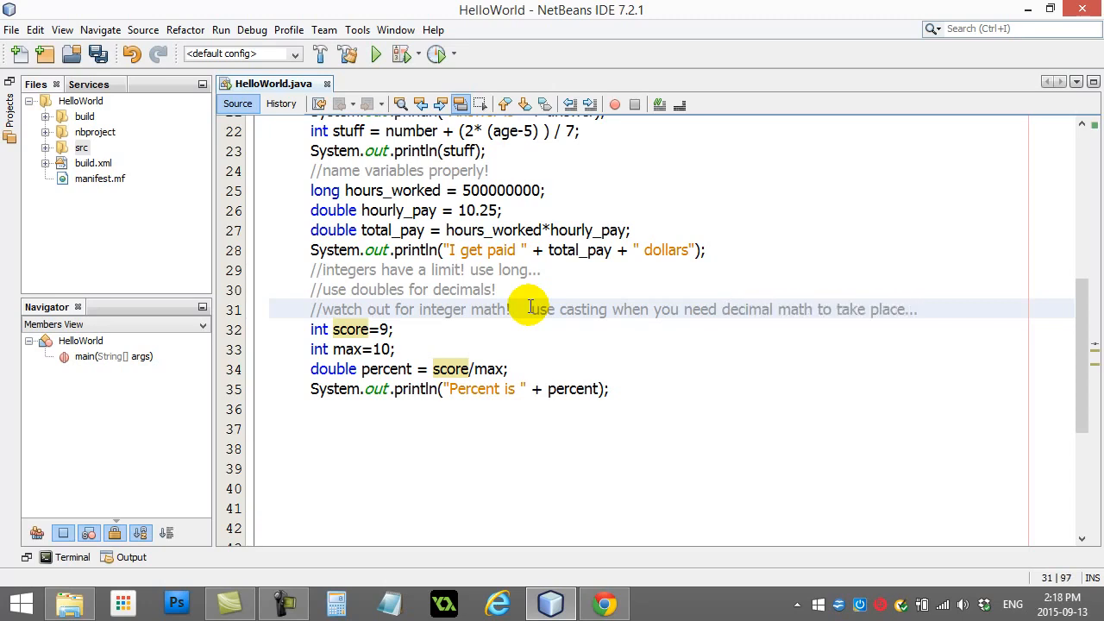
left_click(432, 369)
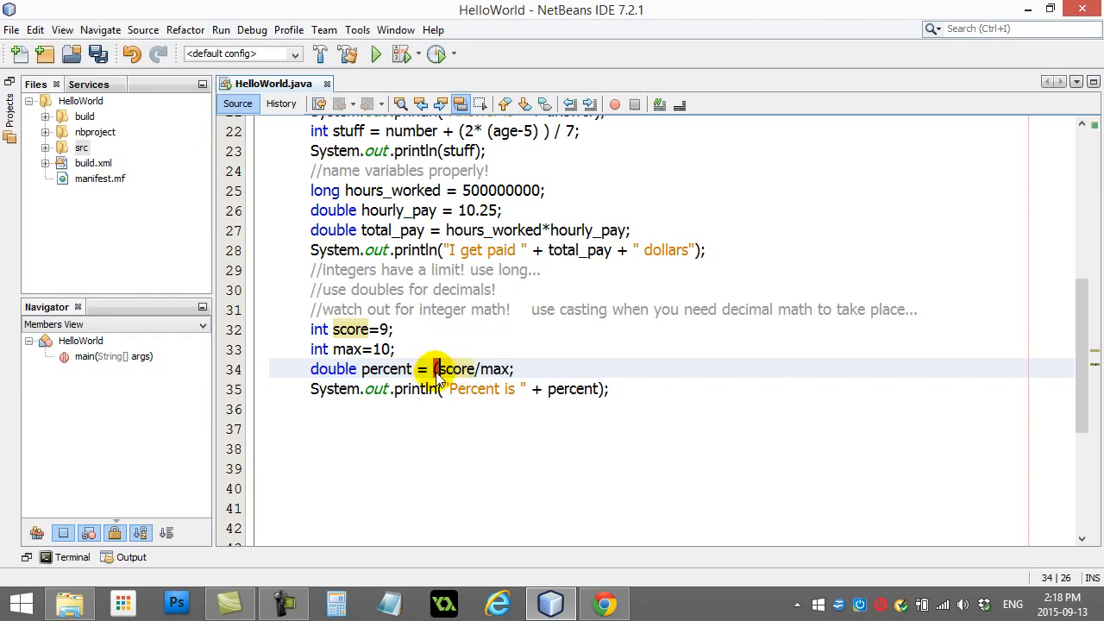
Cast max to double so percent reads score/(double)max, then run the program
type("(double)")
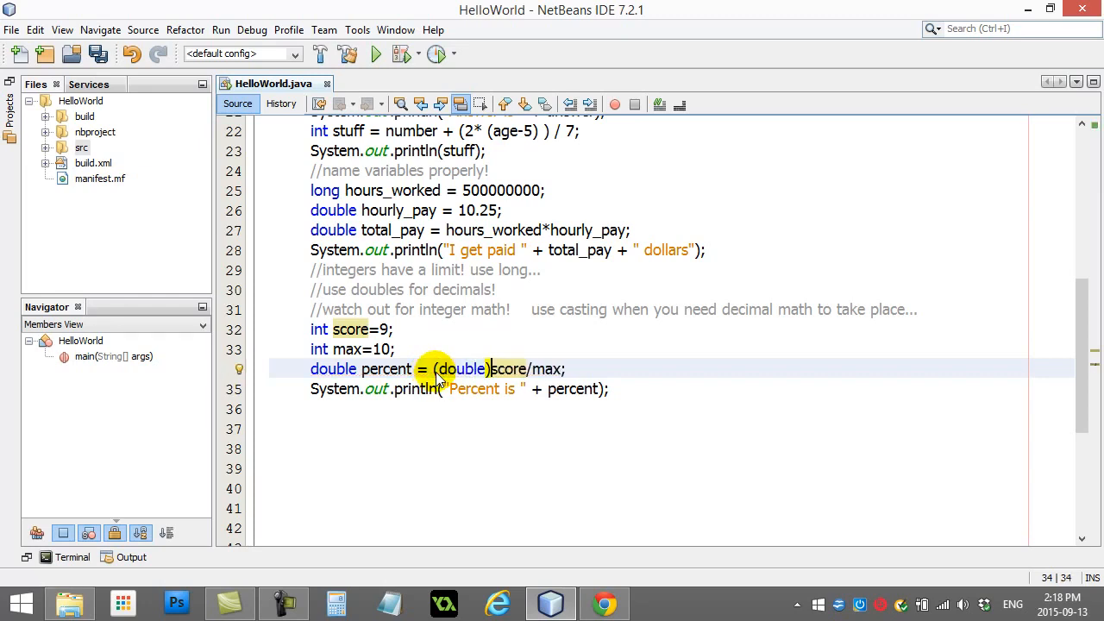
double_click(509, 369)
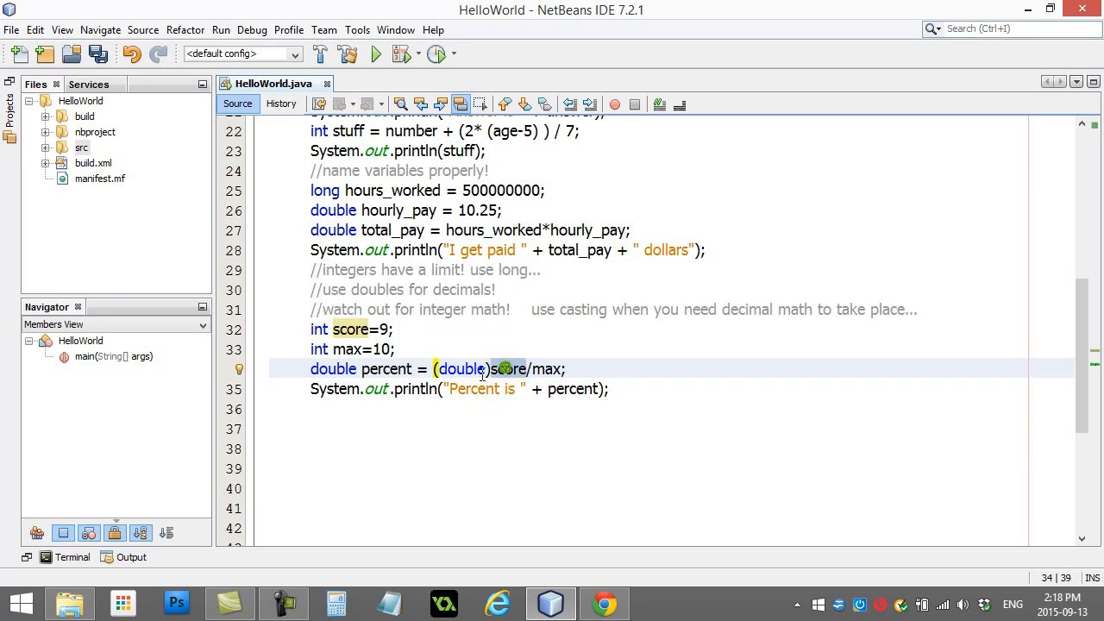
double_click(463, 370)
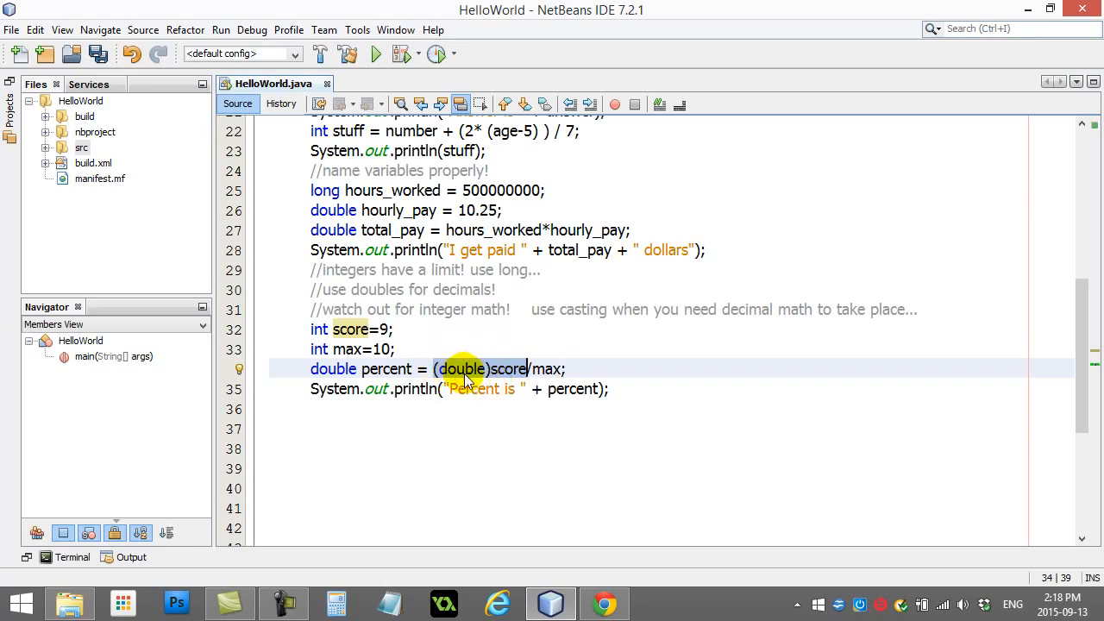
mouse_move(492, 383)
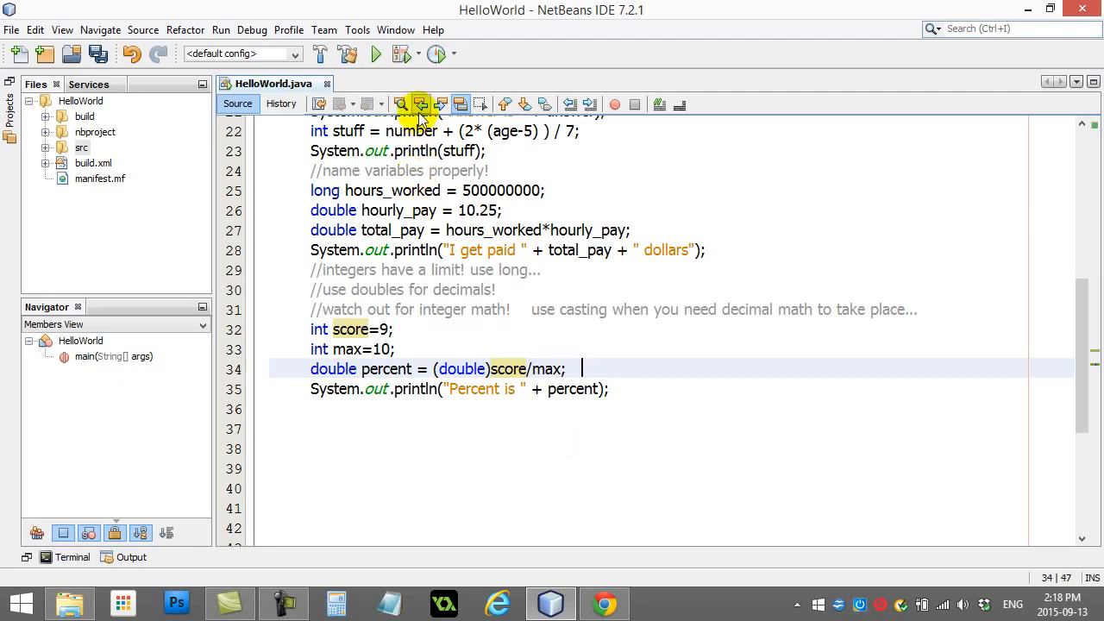
left_click(376, 53)
type("score/")
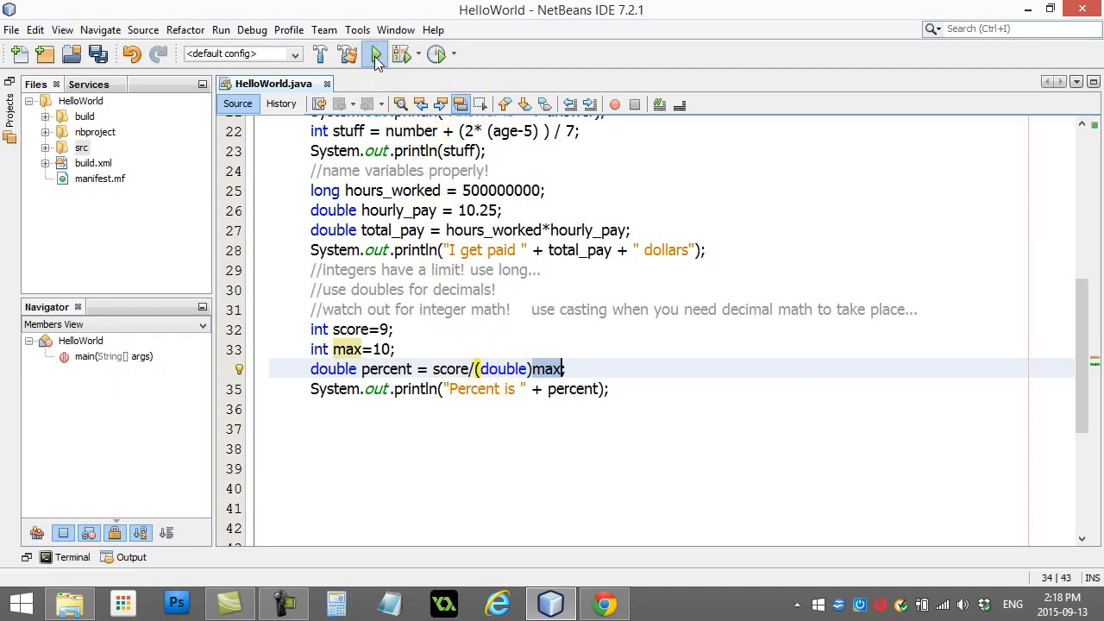
left_click(372, 53)
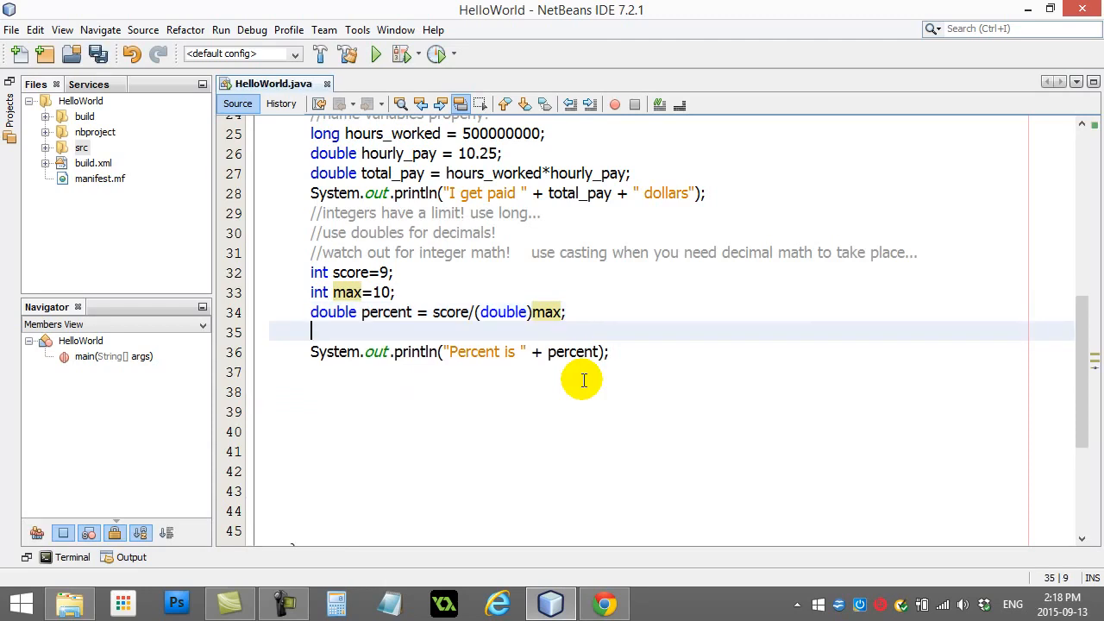
Reassign percent = 7/10.0 and run to see 'Percent is 0.7'
type("percent =")
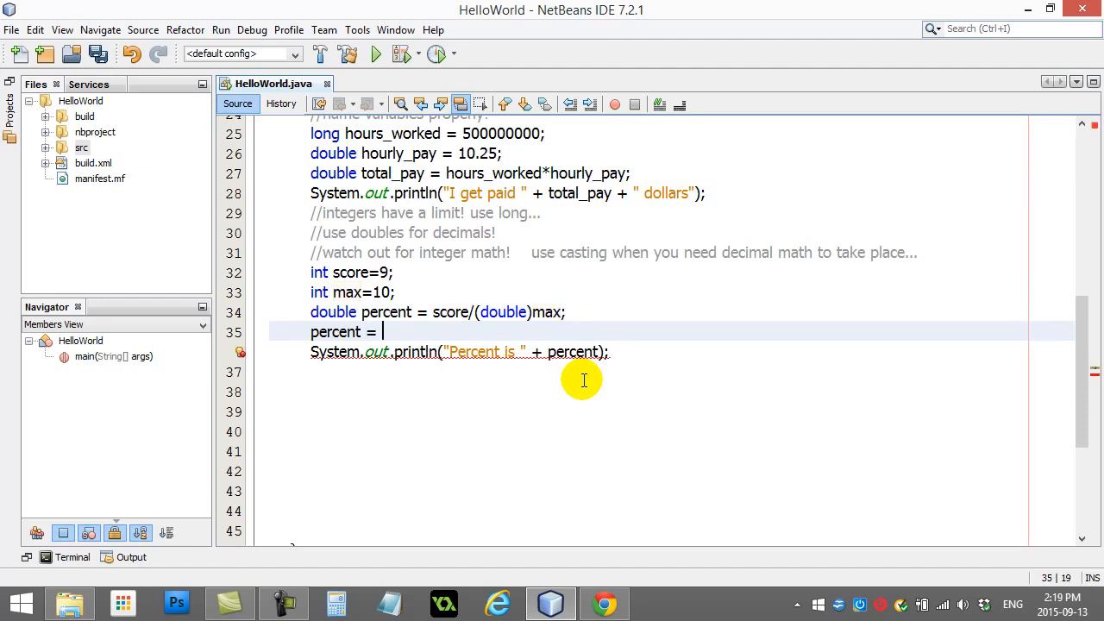
type("7/10;")
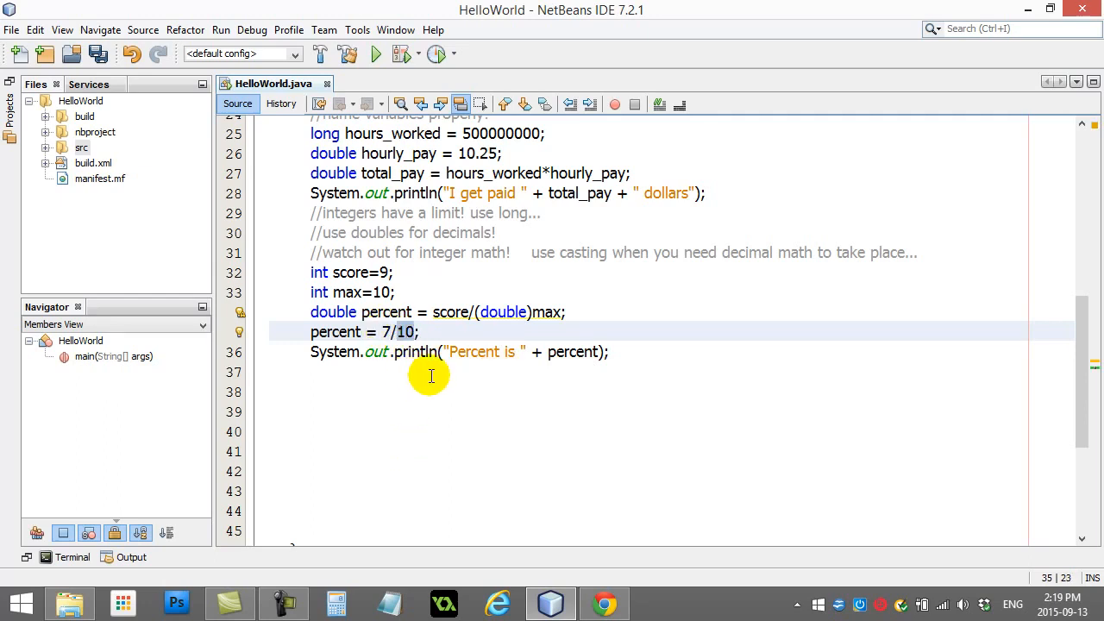
left_click(369, 53)
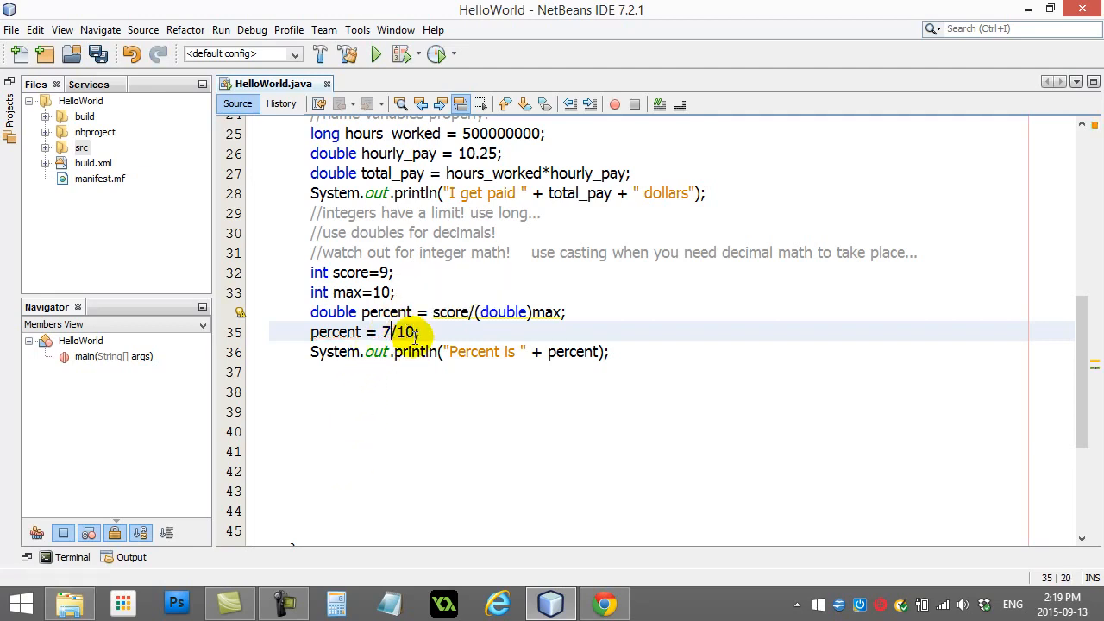
type(".0")
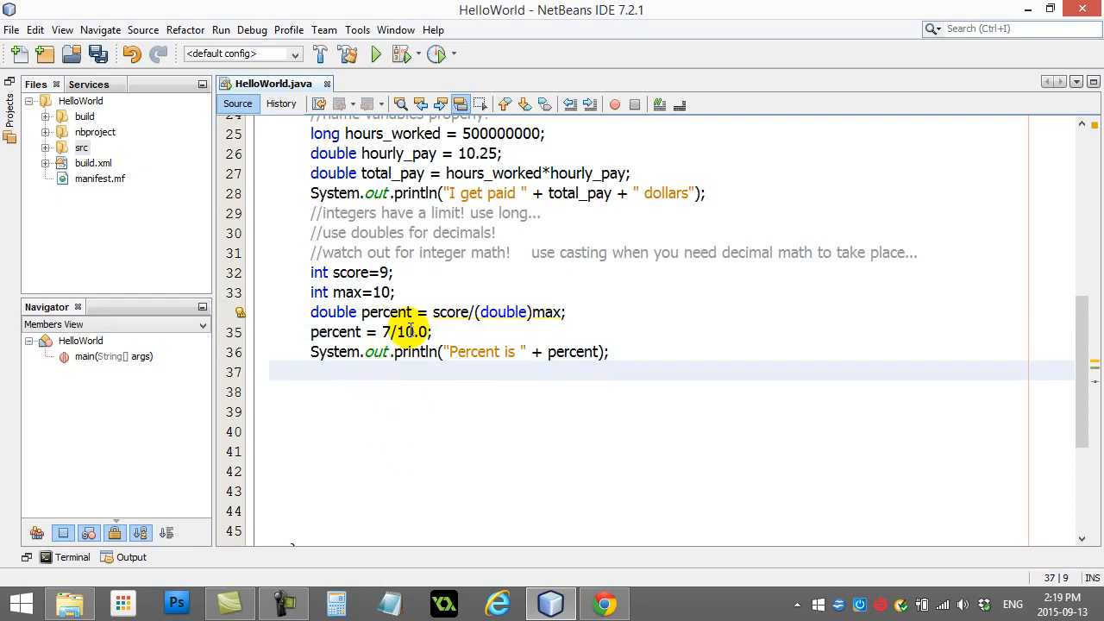
left_click(366, 53)
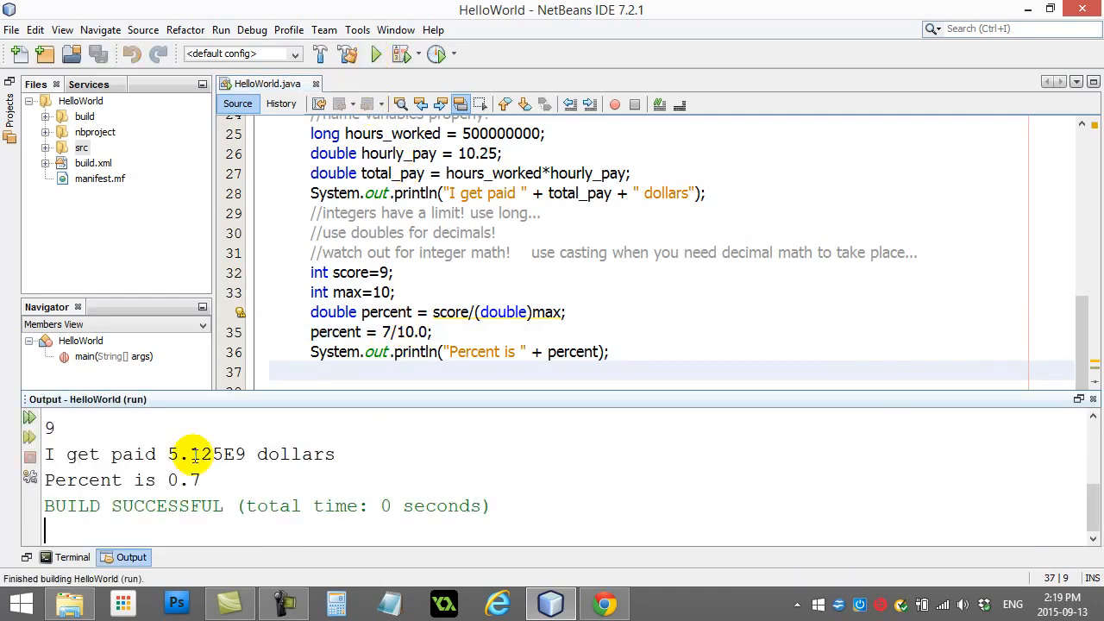